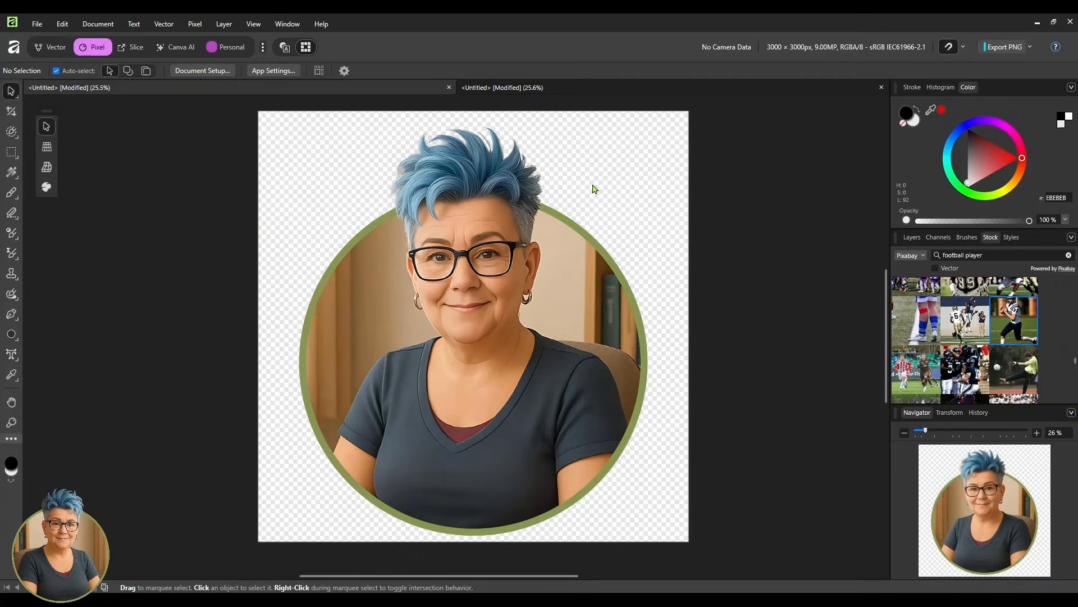
pyautogui.moveTo(489, 262)
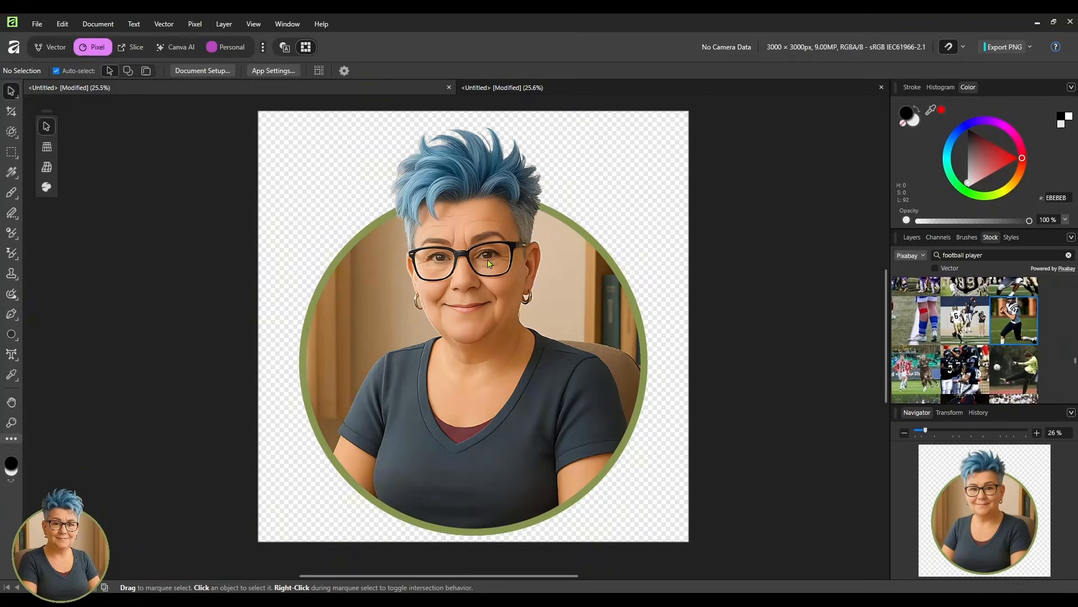
pyautogui.moveTo(462, 307)
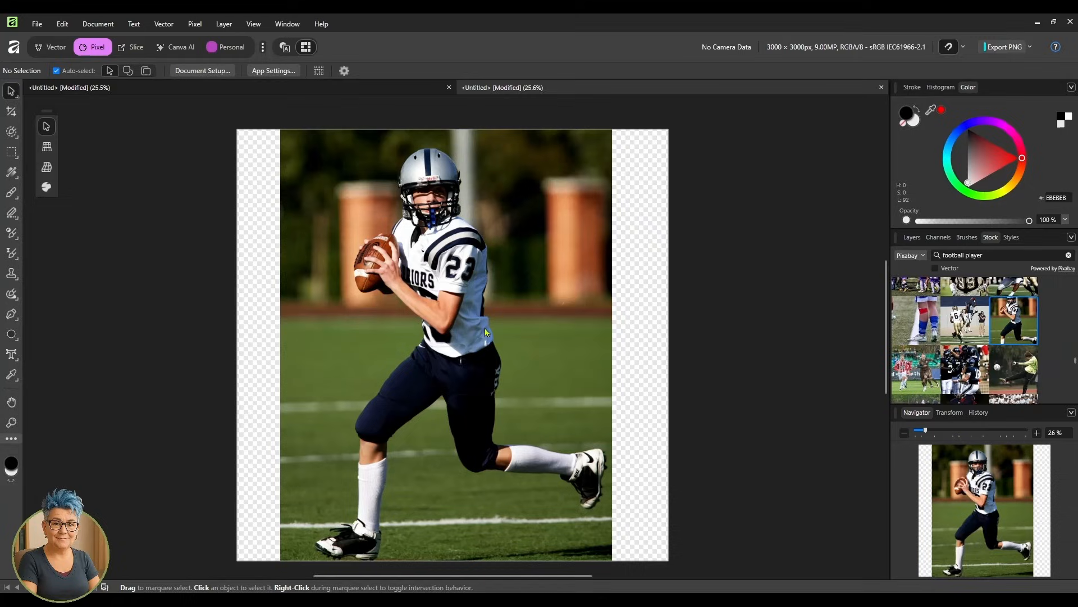
pyautogui.moveTo(429, 314)
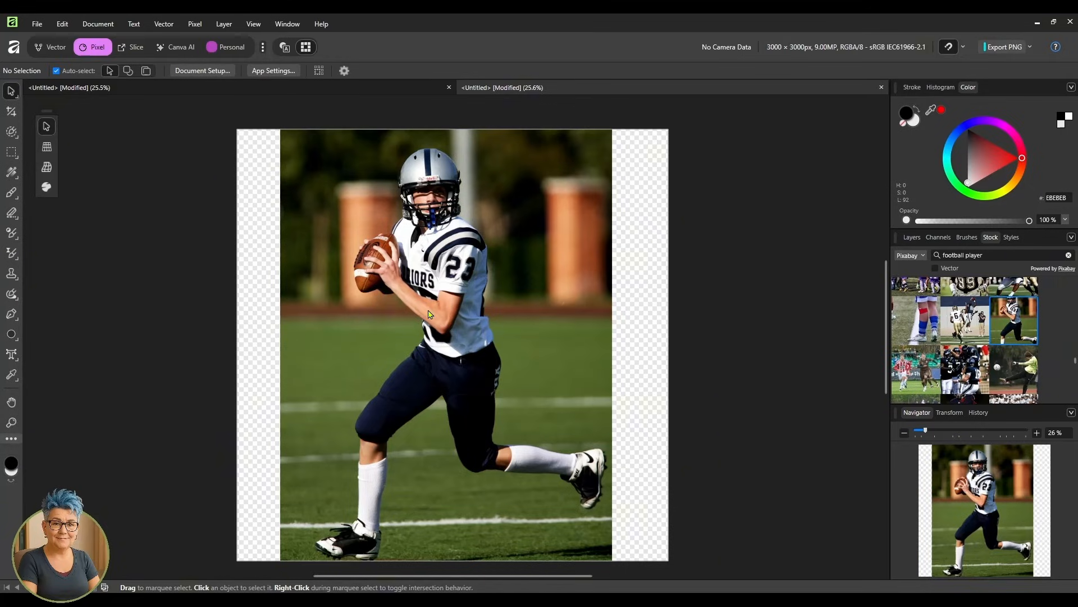
pyautogui.moveTo(424, 281)
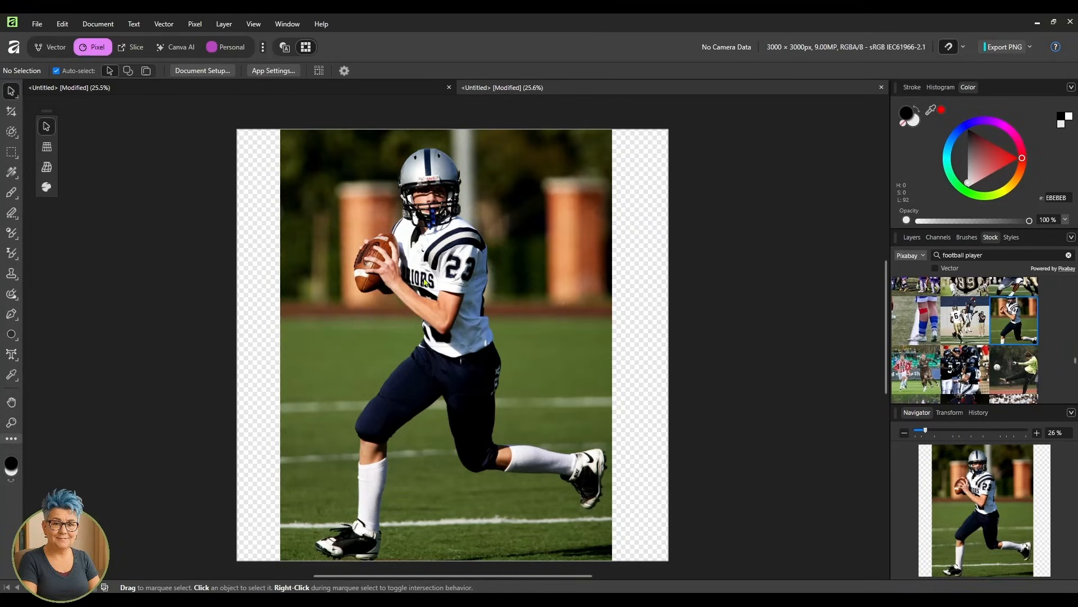
pyautogui.moveTo(434, 277)
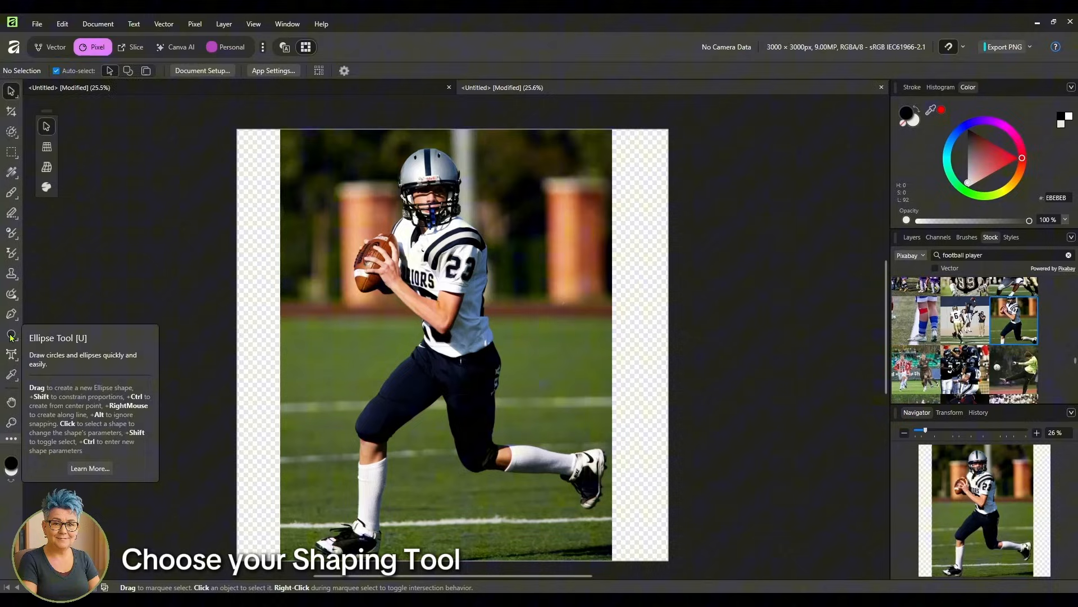
# - Activate the Ellipse Tool over the football player photo
pyautogui.click(11, 335)
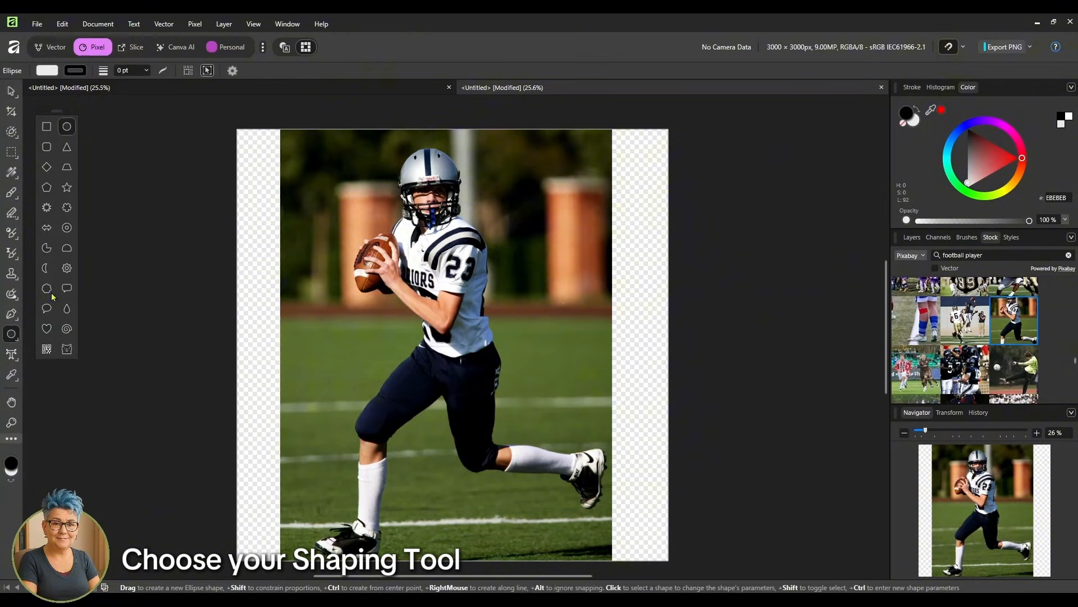
pyautogui.moveTo(66, 308)
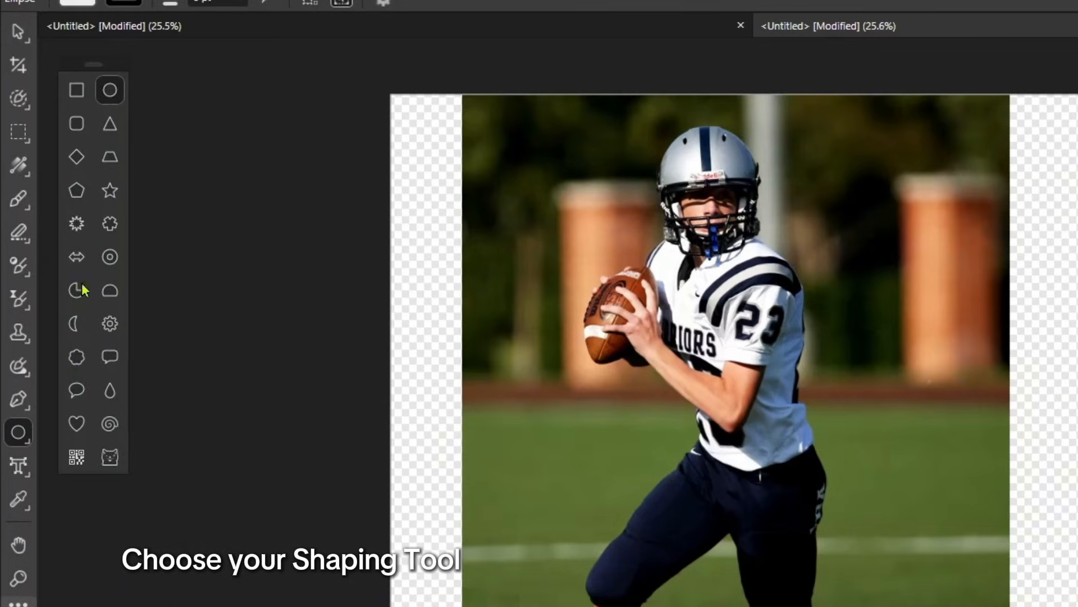
pyautogui.moveTo(75, 396)
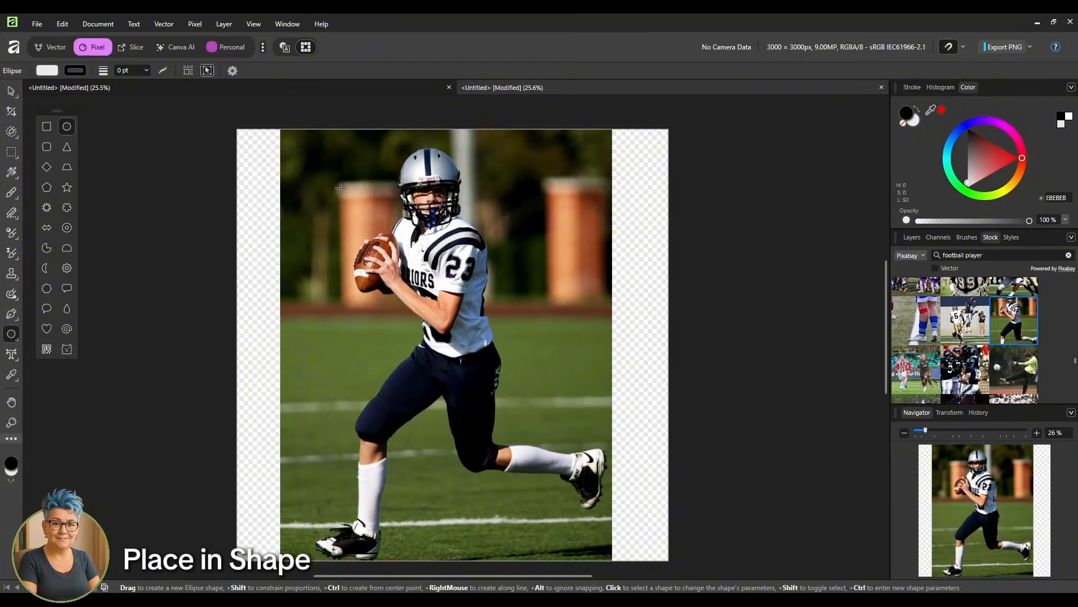
# - Draw a circle over the player and nudge it down over his upper body with the Move Tool
pyautogui.moveTo(339, 187); pyautogui.dragTo(541, 390)
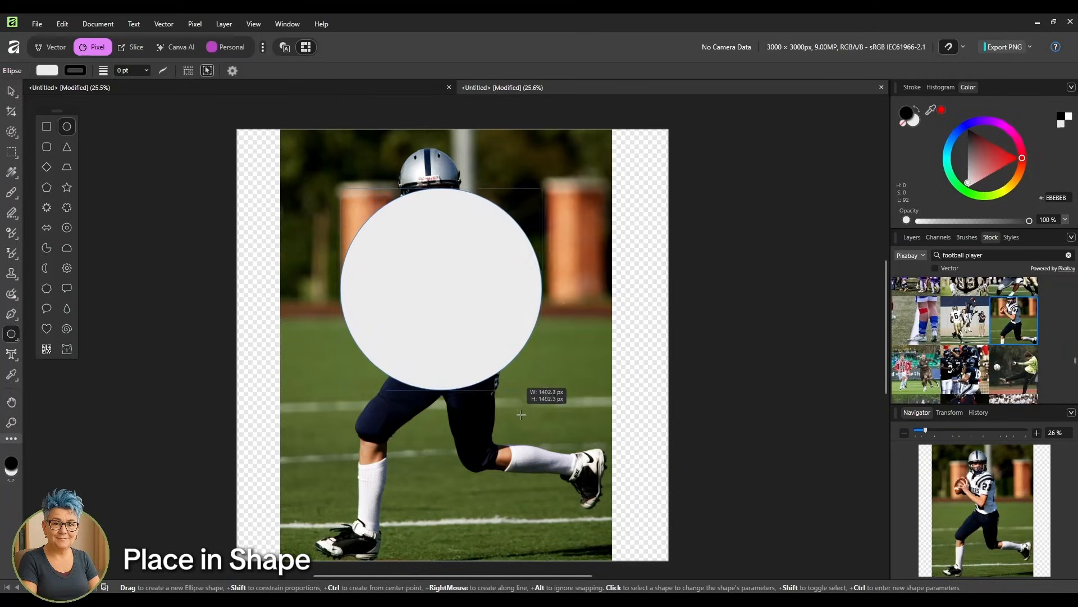
pyautogui.moveTo(520, 415); pyautogui.dragTo(529, 432)
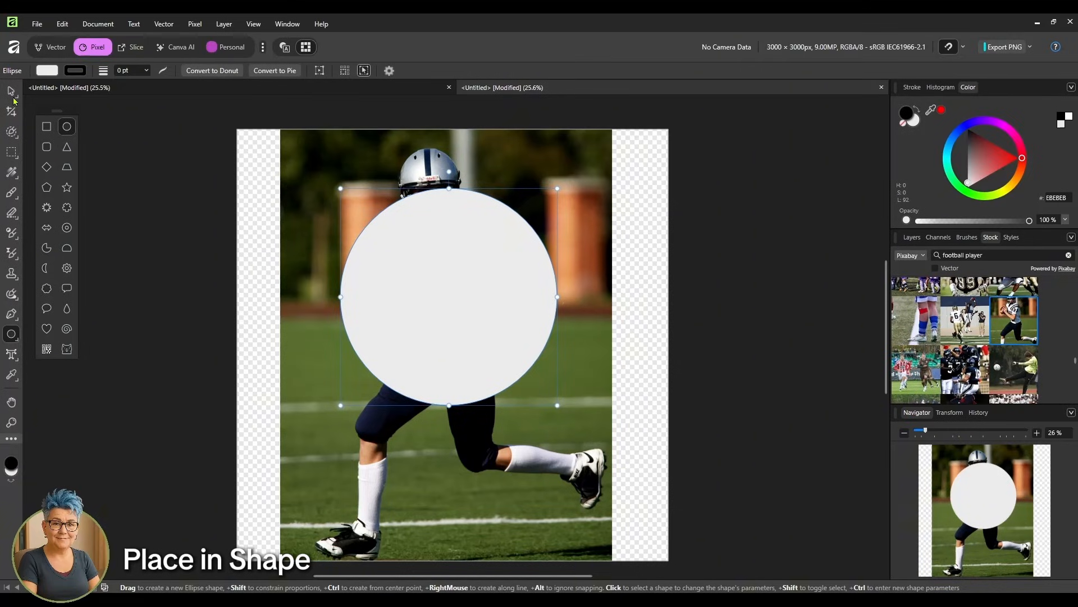
pyautogui.click(10, 91)
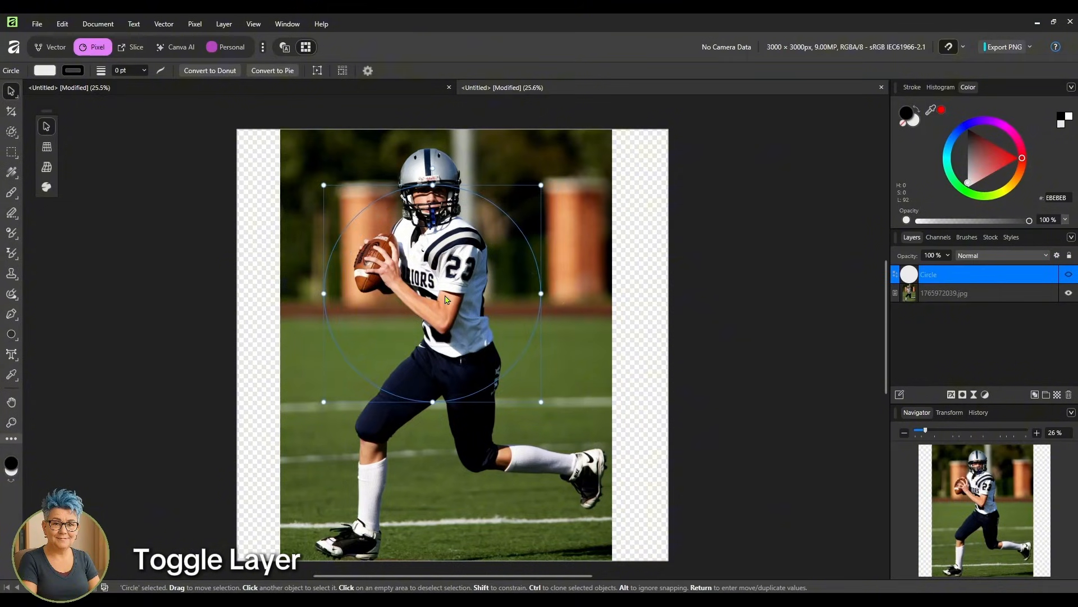
pyautogui.moveTo(444, 299); pyautogui.dragTo(443, 317)
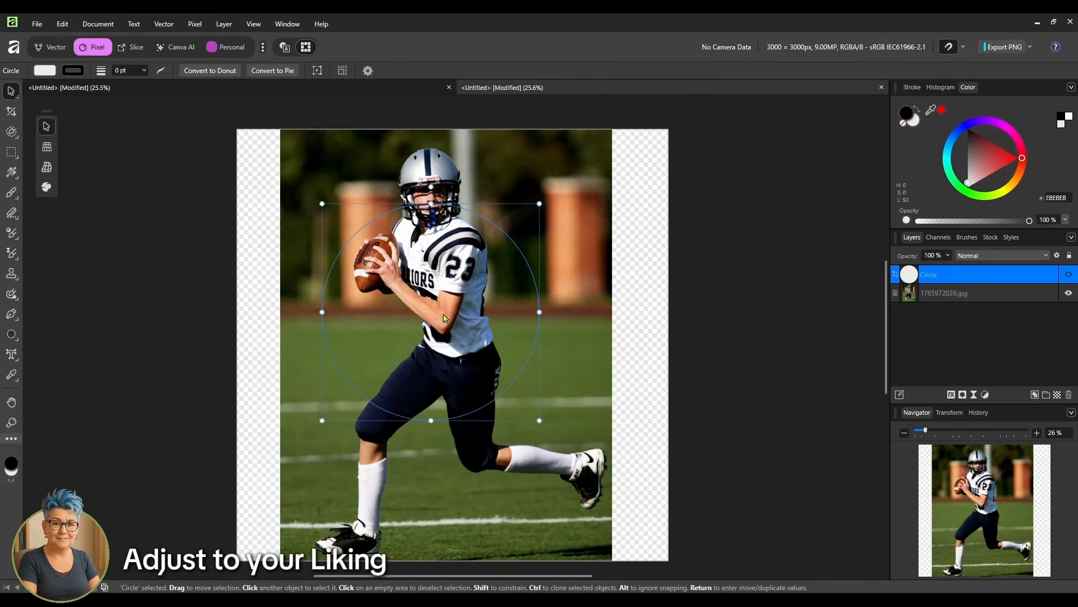
pyautogui.moveTo(443, 317); pyautogui.dragTo(443, 326)
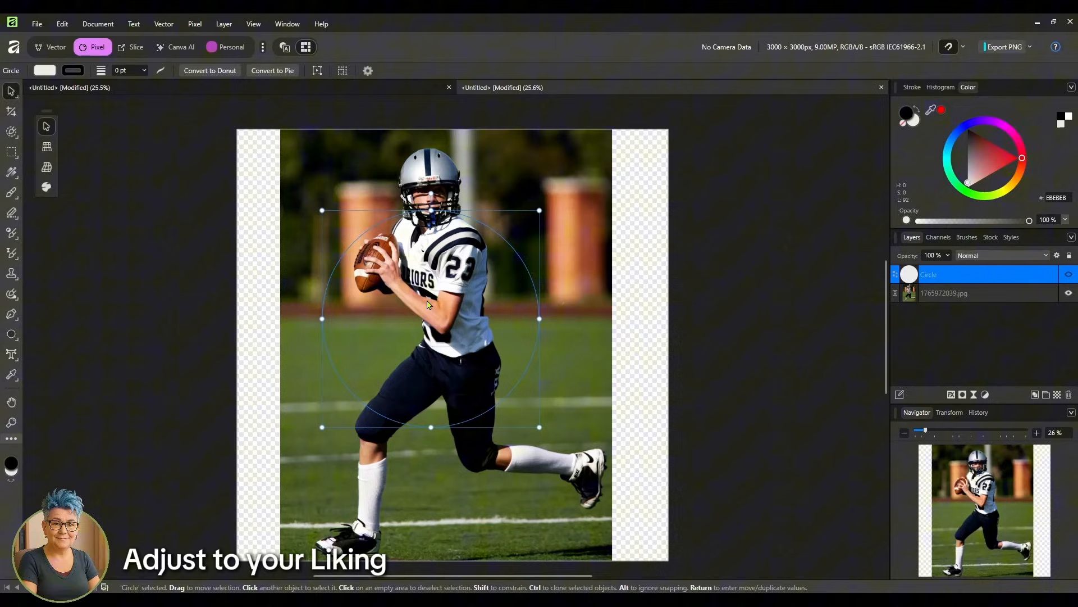
pyautogui.moveTo(444, 185)
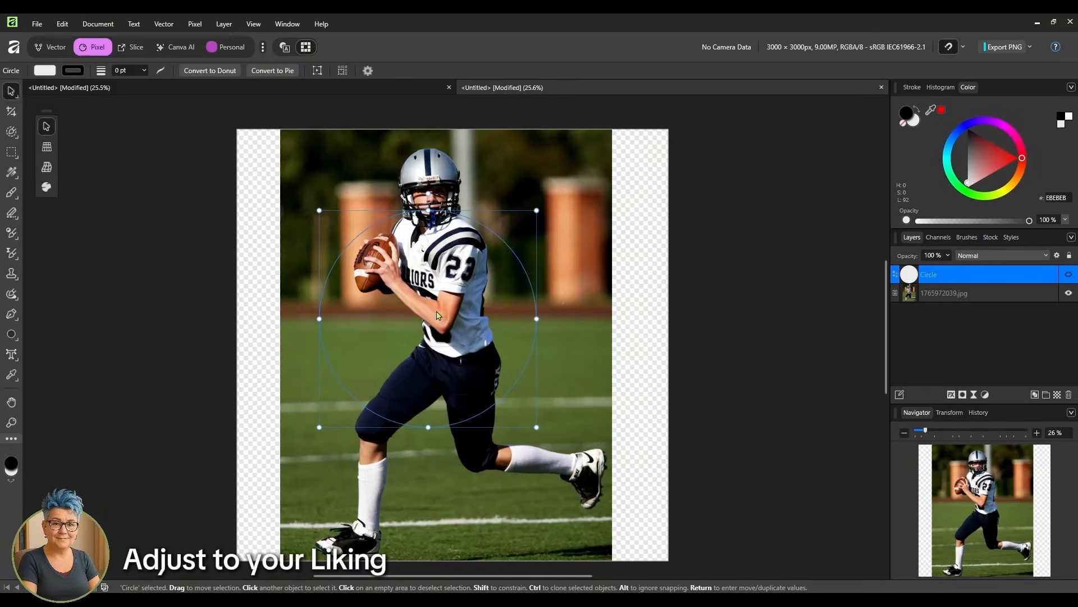
pyautogui.moveTo(444, 293)
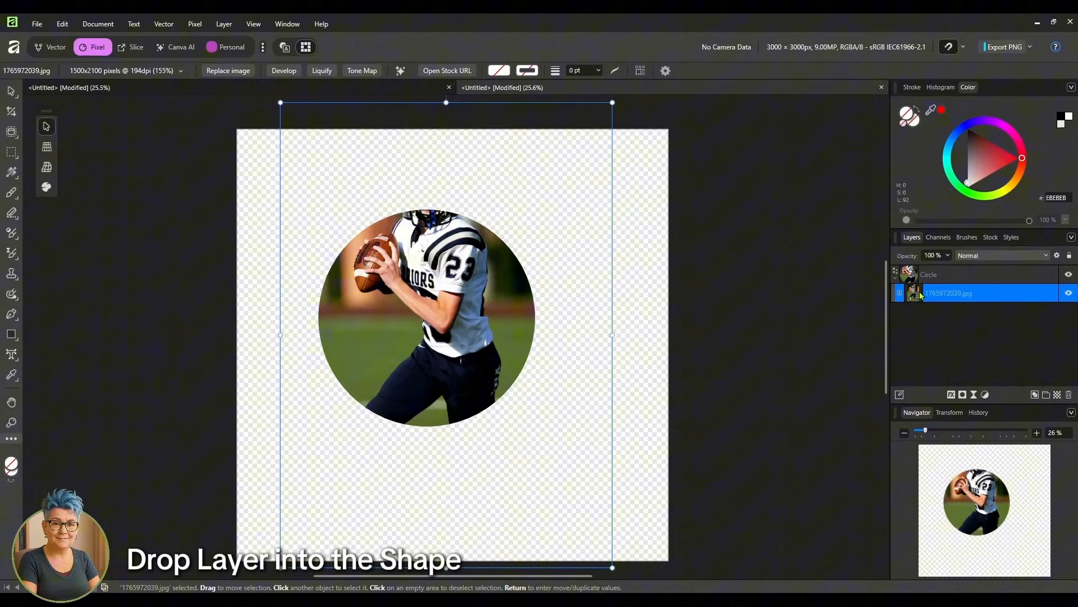
# - Duplicate the clipped photo layer and drag the copy above the Circle layer
pyautogui.doubleClick(949, 292)
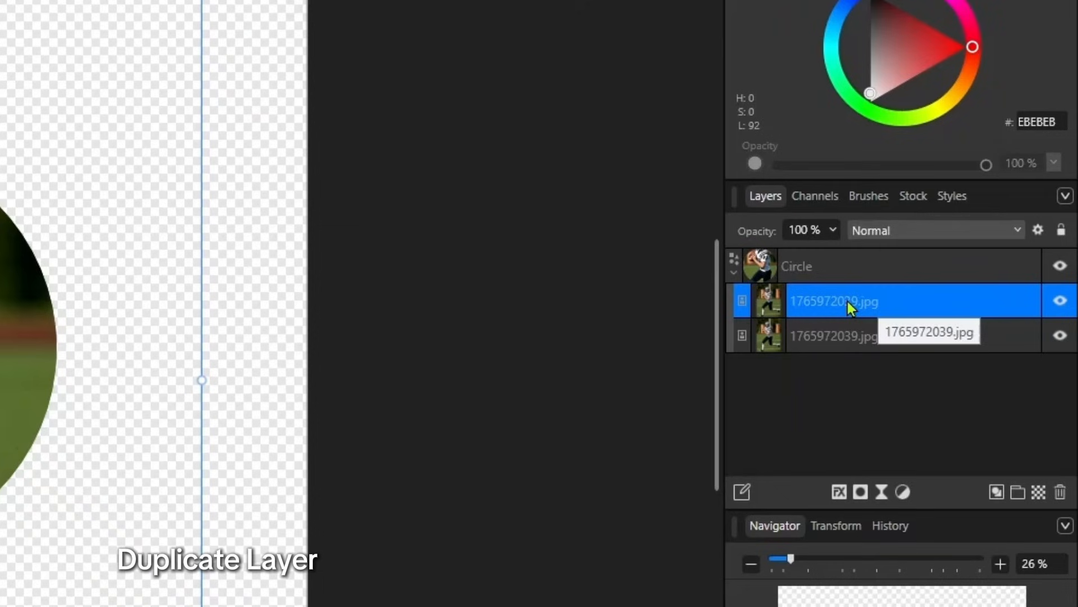
pyautogui.moveTo(850, 307); pyautogui.dragTo(839, 265)
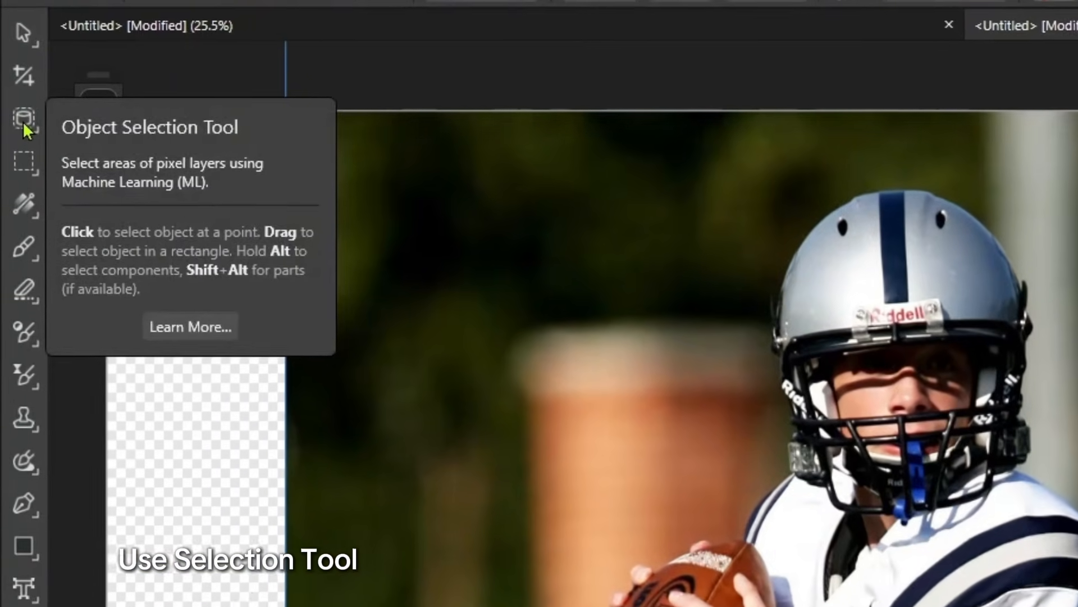
# - Pick the Object Selection Tool from the smart selection flyout to select the player
pyautogui.click(25, 118)
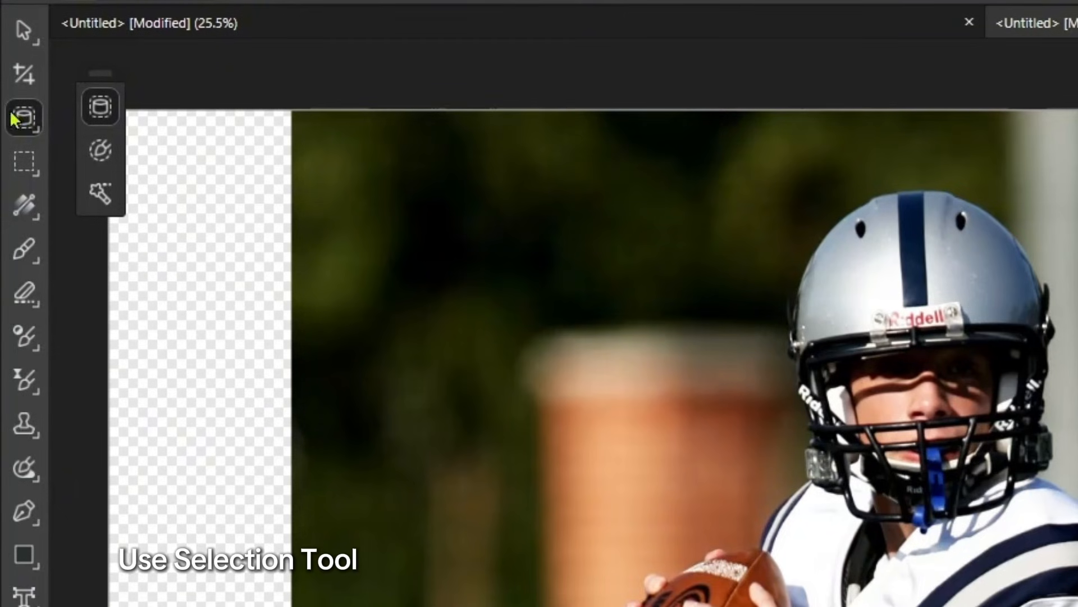
pyautogui.click(100, 150)
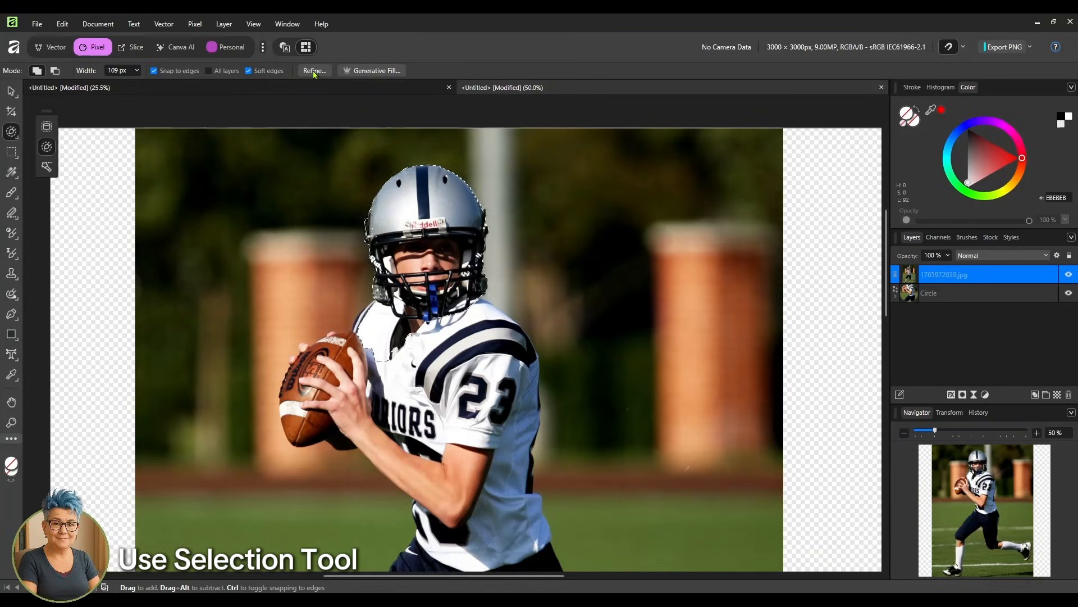
# - Refine the selection with an enlarged Matte brush around the helmet edge and apply it
pyautogui.click(314, 70)
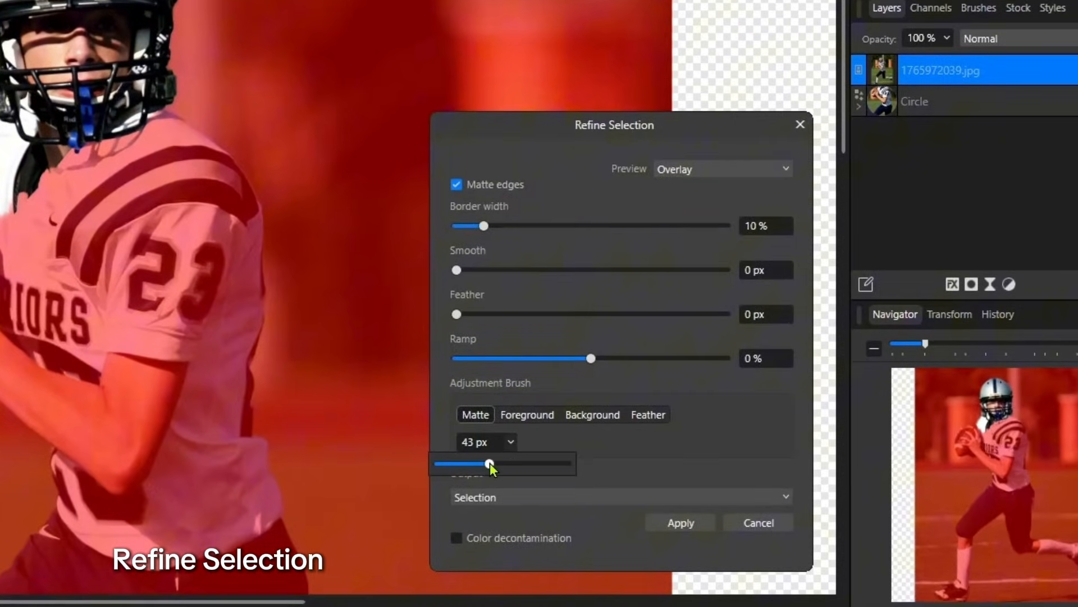
pyautogui.moveTo(489, 464); pyautogui.dragTo(498, 464)
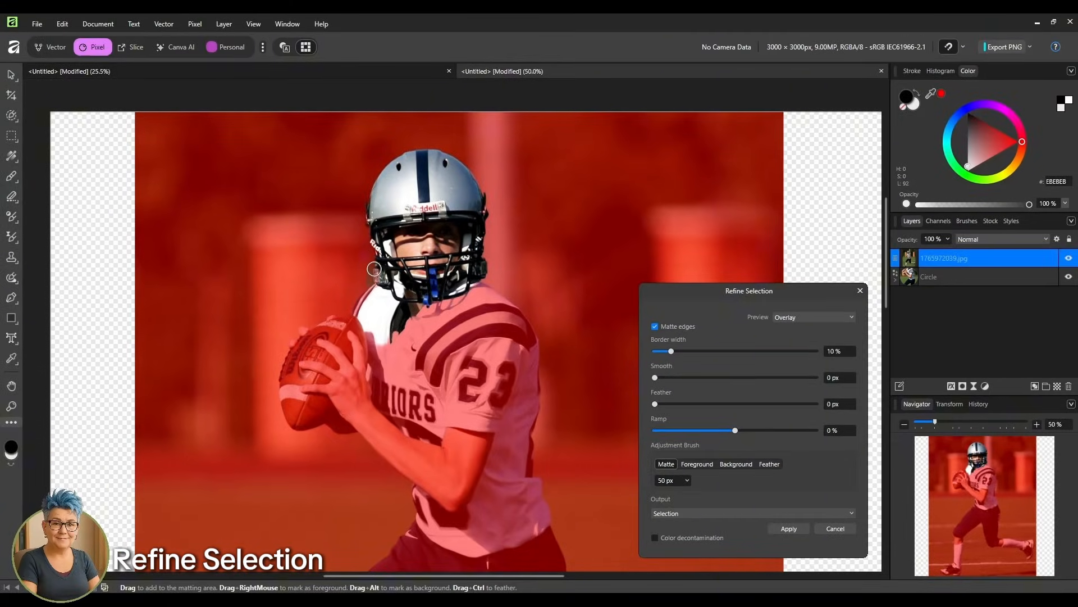
pyautogui.moveTo(375, 268); pyautogui.dragTo(368, 189)
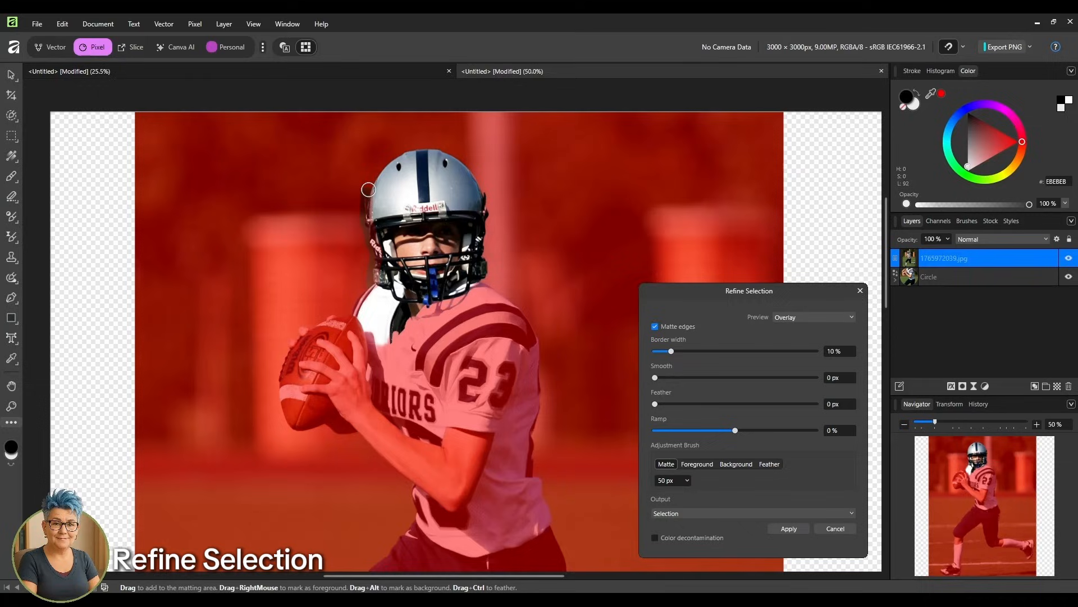
pyautogui.moveTo(369, 189); pyautogui.dragTo(447, 153)
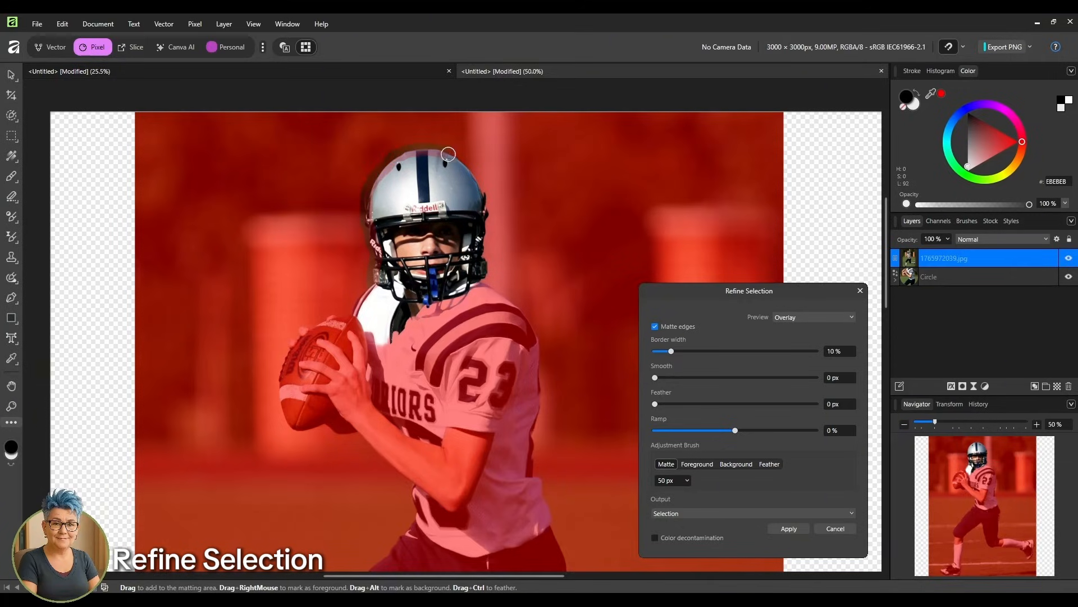
pyautogui.moveTo(448, 152); pyautogui.dragTo(483, 243)
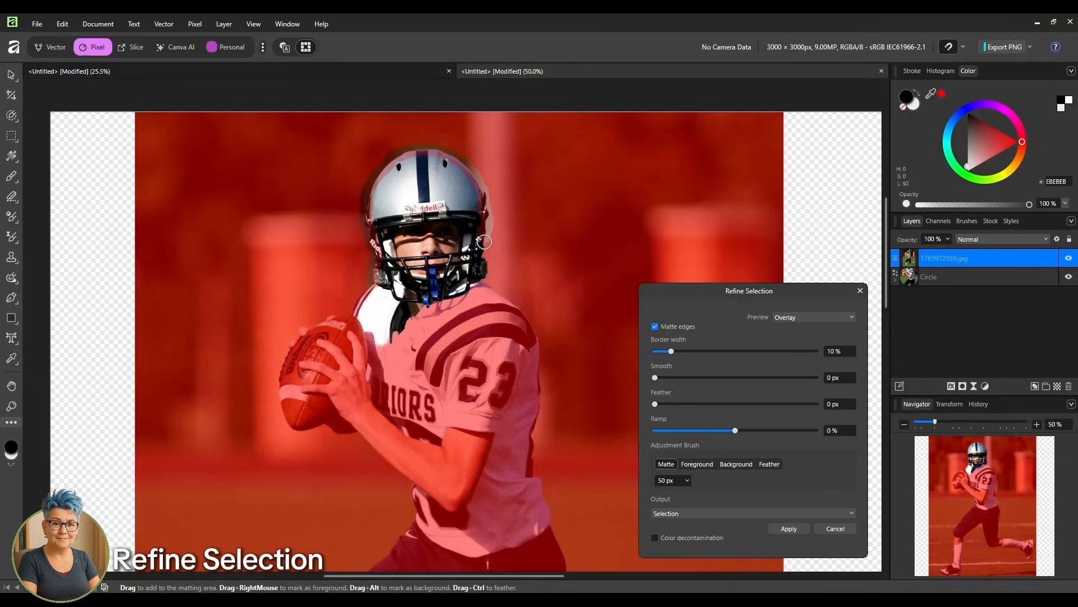
pyautogui.moveTo(483, 241); pyautogui.dragTo(448, 296)
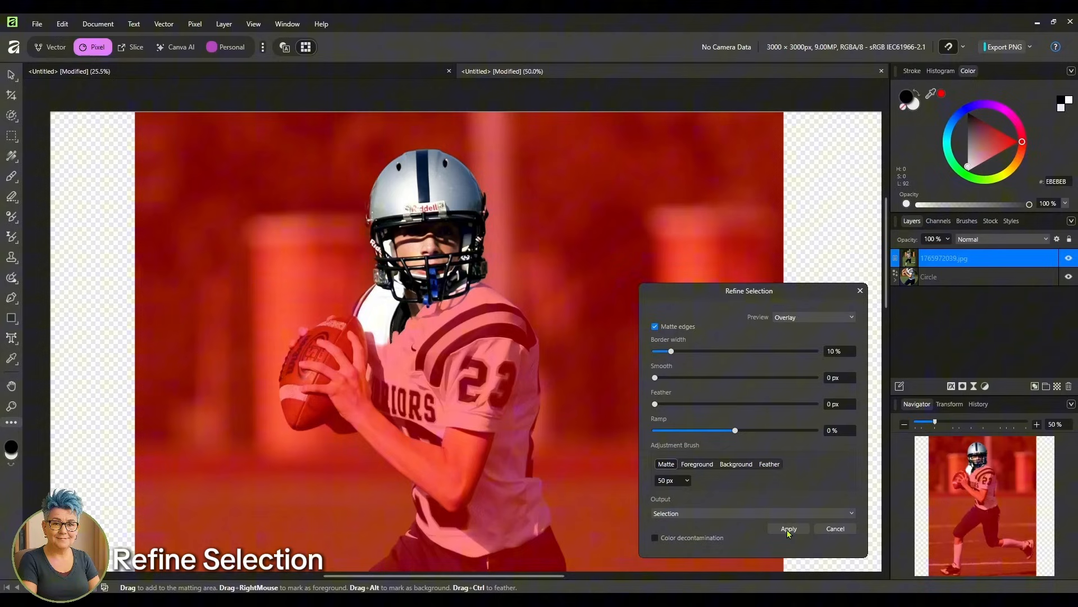
pyautogui.click(788, 528)
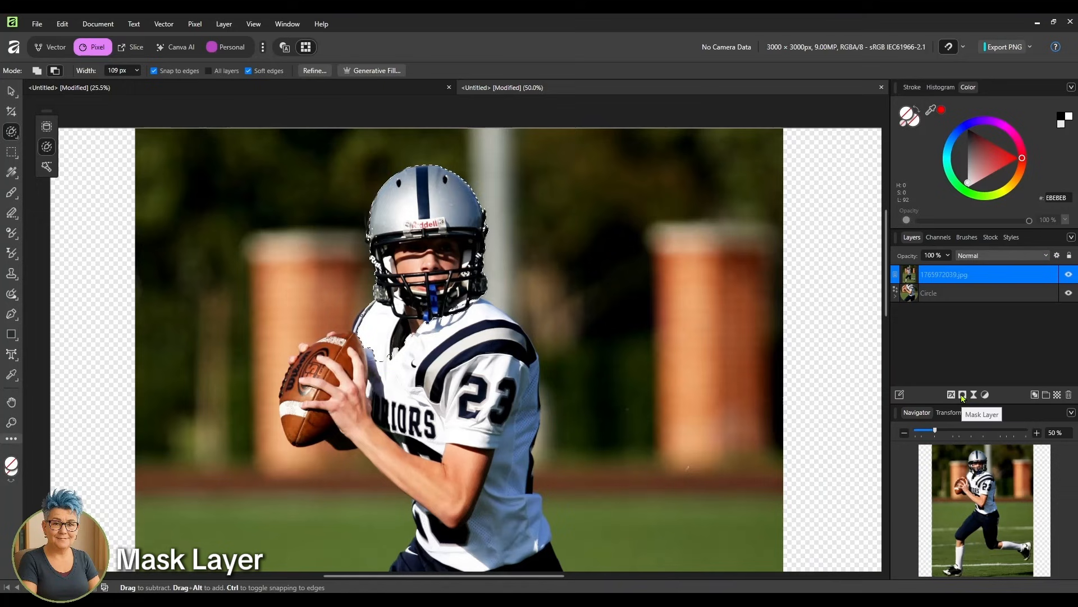
# - Mask the top photo copy to the selected player so his helmet pops above the circle
pyautogui.click(961, 395)
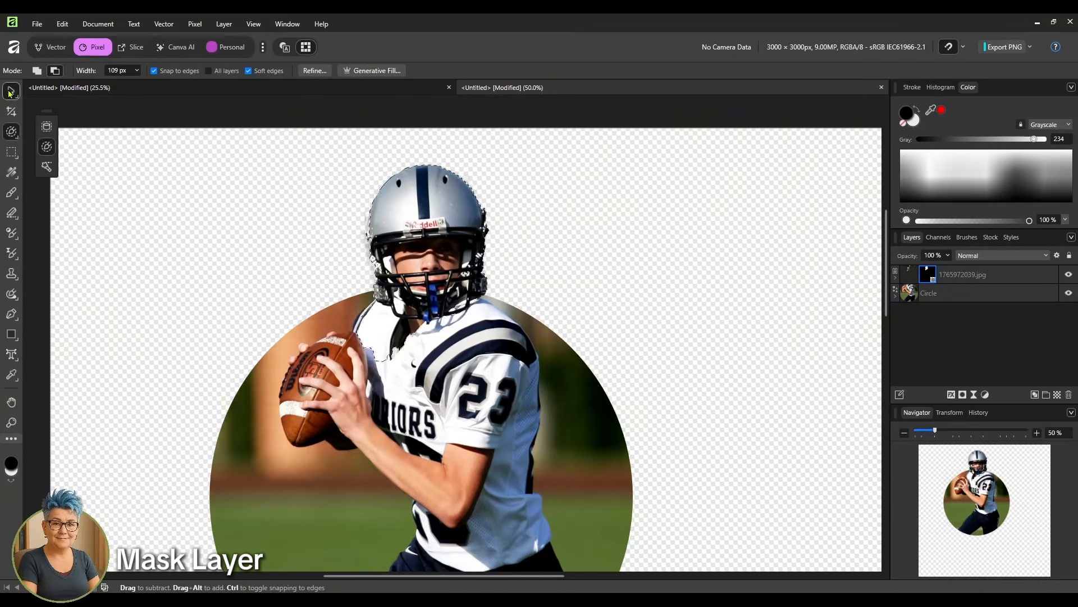
pyautogui.click(10, 91)
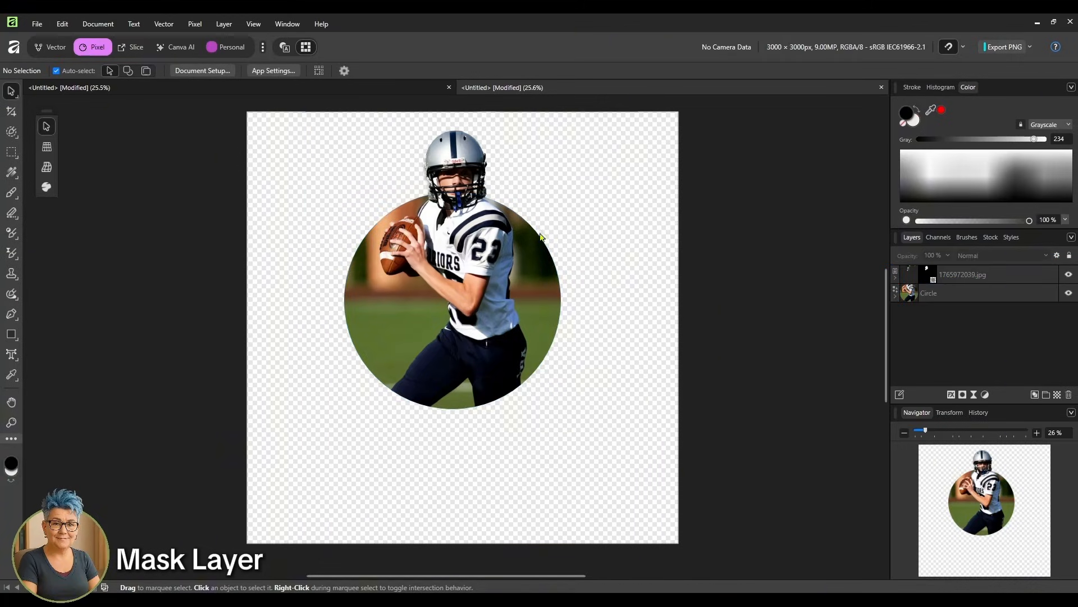
pyautogui.moveTo(501, 299)
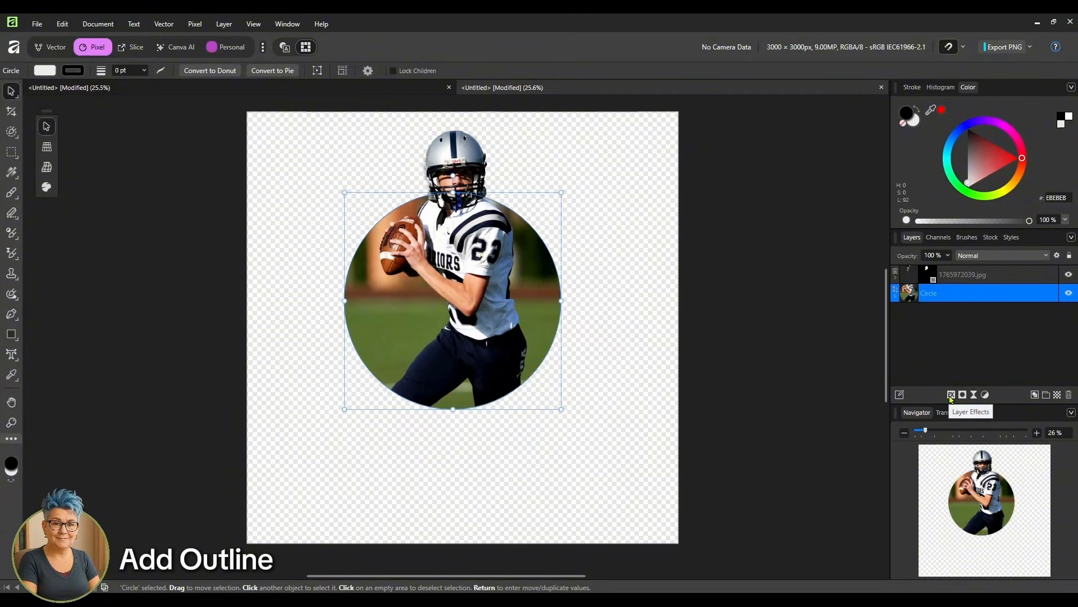
# - Enable an Outline layer effect on the circle and widen its radius to about 80 px
pyautogui.click(951, 395)
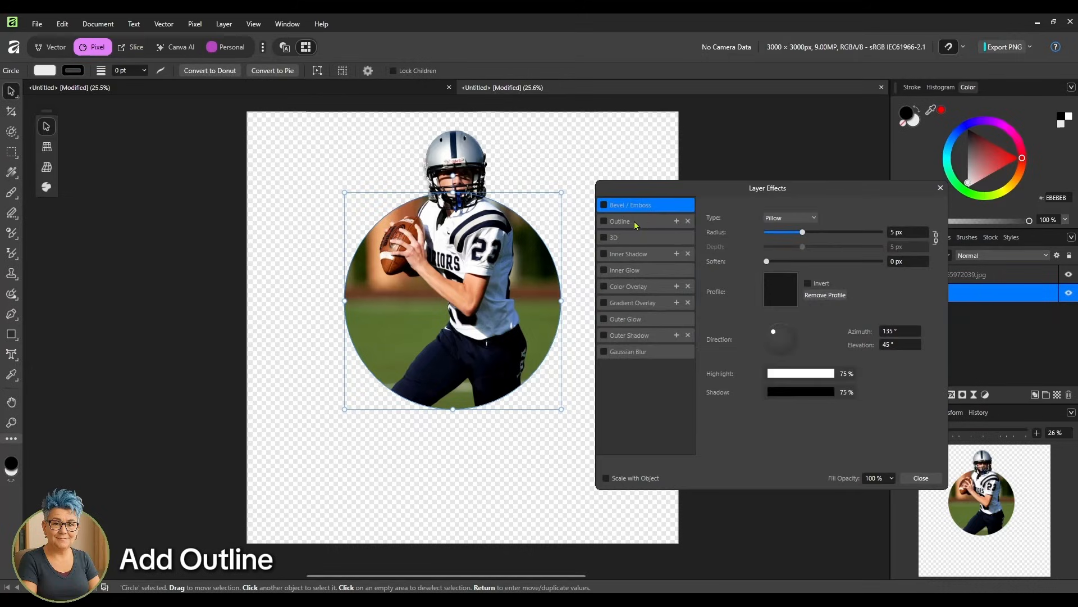
pyautogui.click(620, 222)
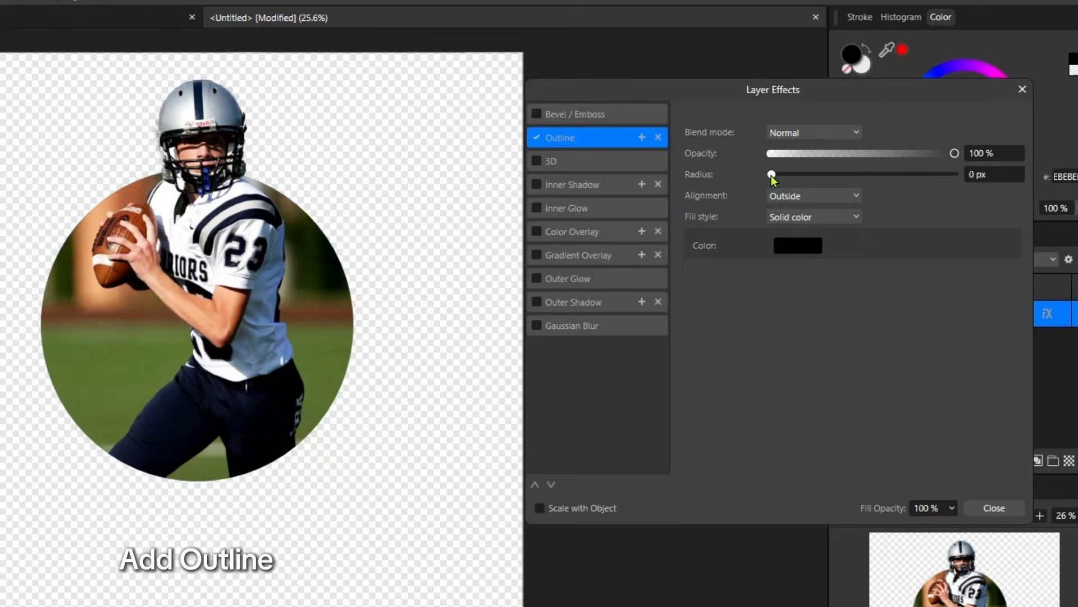
pyautogui.moveTo(771, 174); pyautogui.dragTo(816, 174)
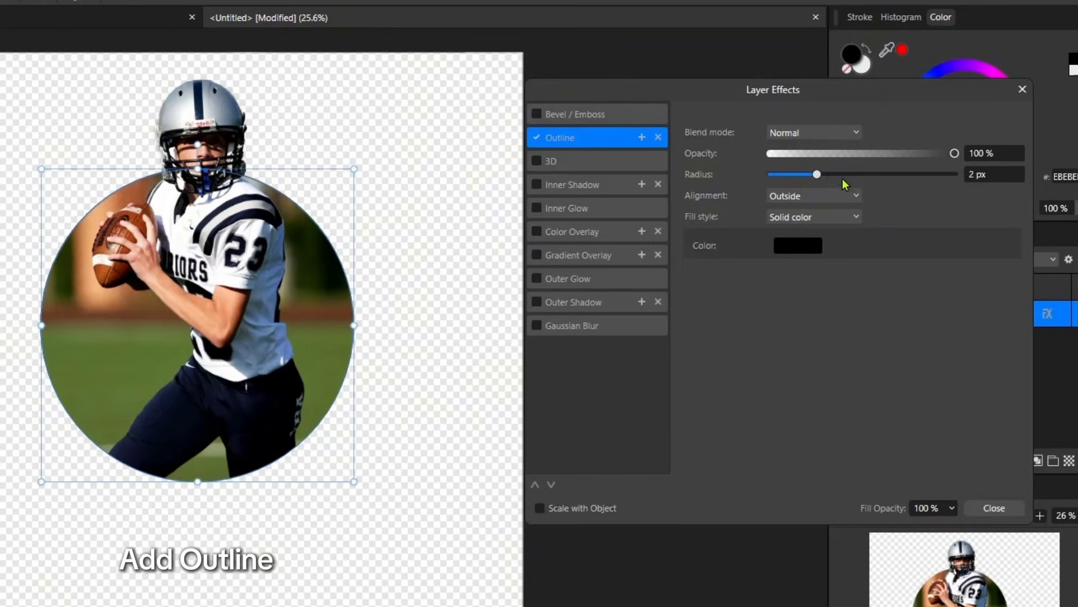
pyautogui.moveTo(817, 174); pyautogui.dragTo(852, 174)
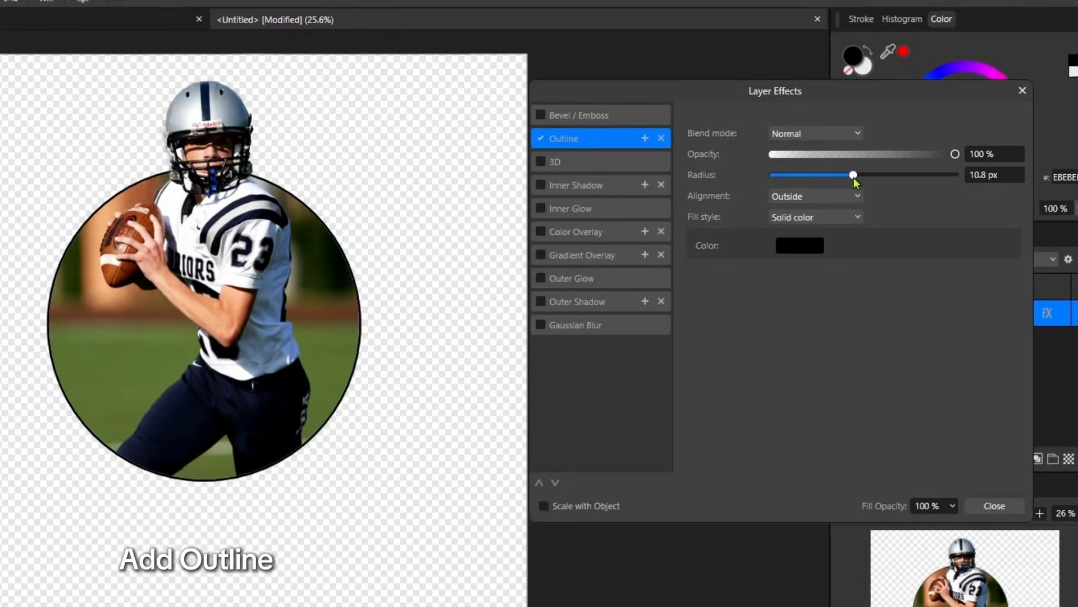
pyautogui.moveTo(853, 175); pyautogui.dragTo(937, 194)
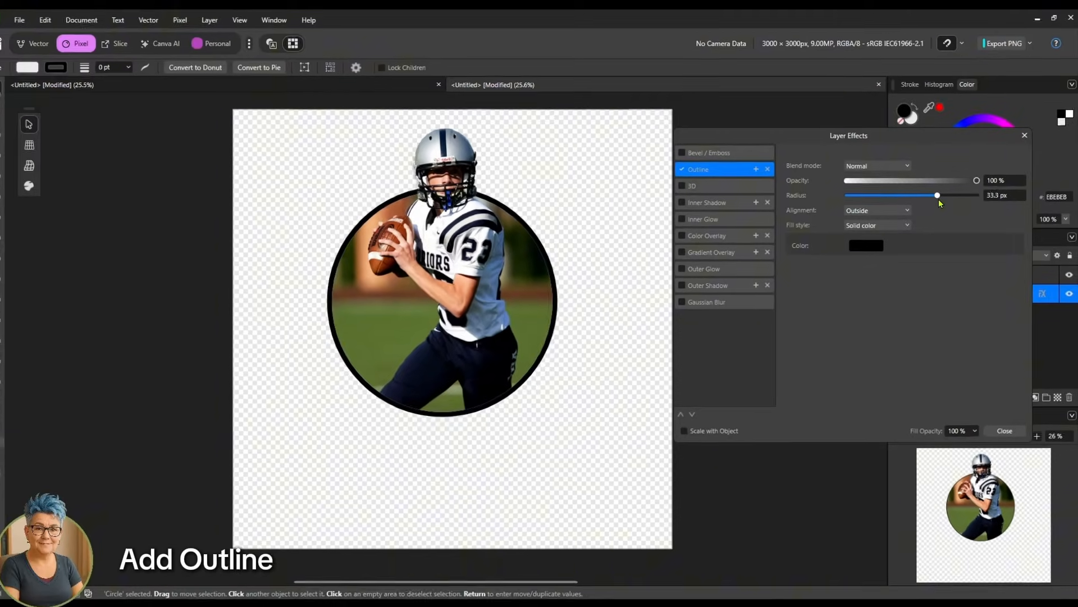
pyautogui.moveTo(937, 196); pyautogui.dragTo(972, 196)
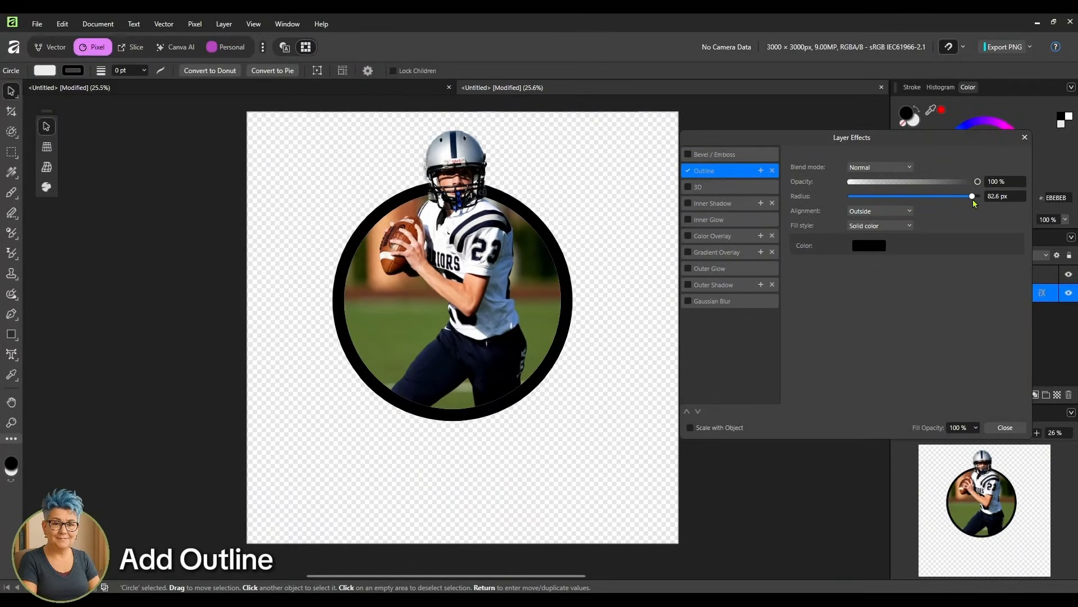
pyautogui.moveTo(972, 196); pyautogui.dragTo(970, 195)
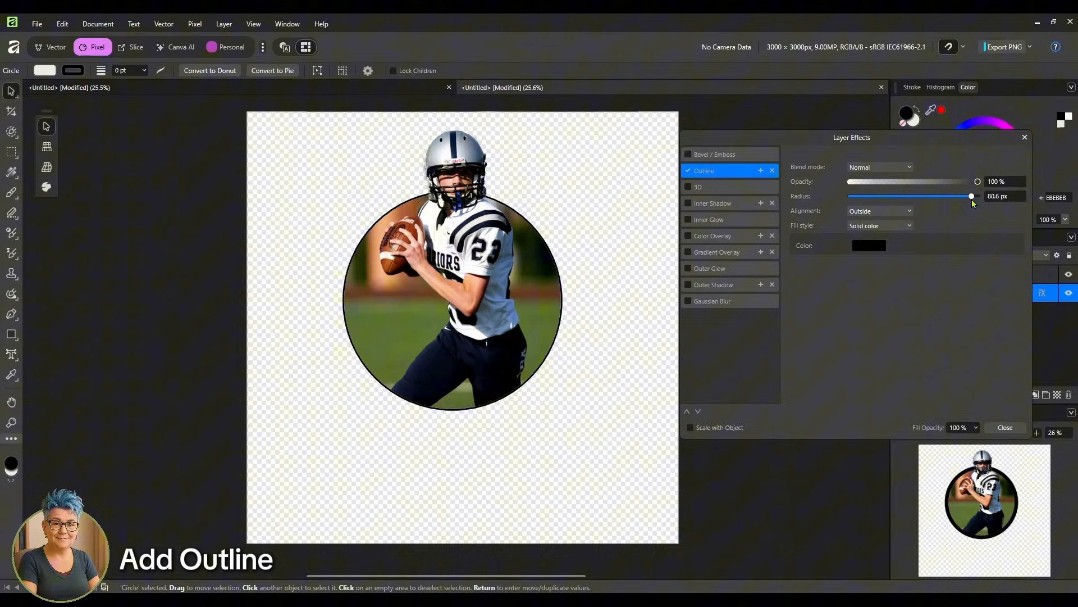
# - Try pink, grey, blue, navy and red outline colours, settling on dark grey
pyautogui.click(868, 246)
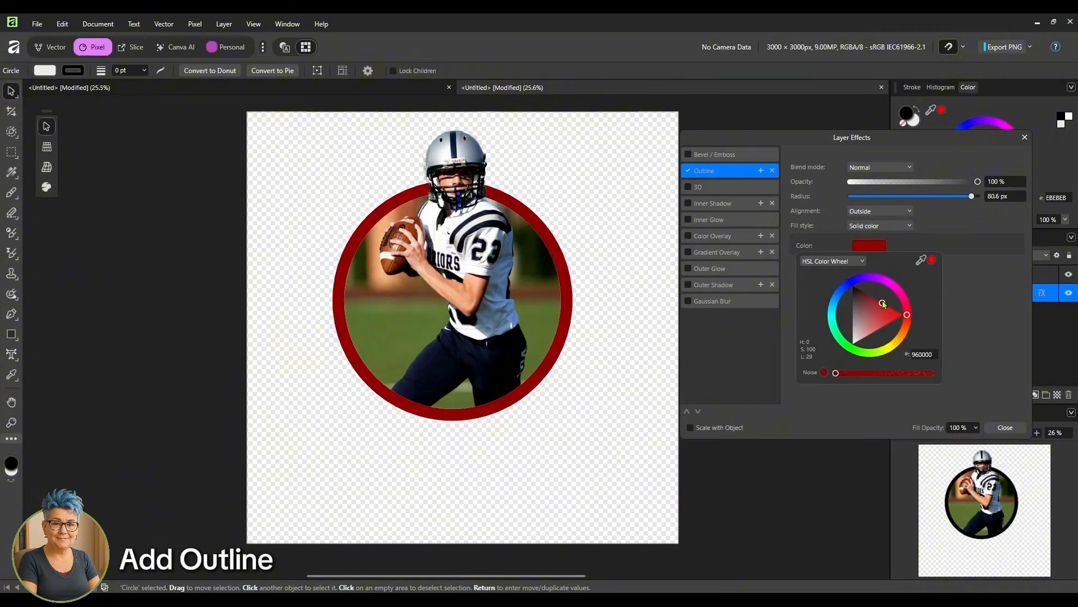
pyautogui.click(857, 323)
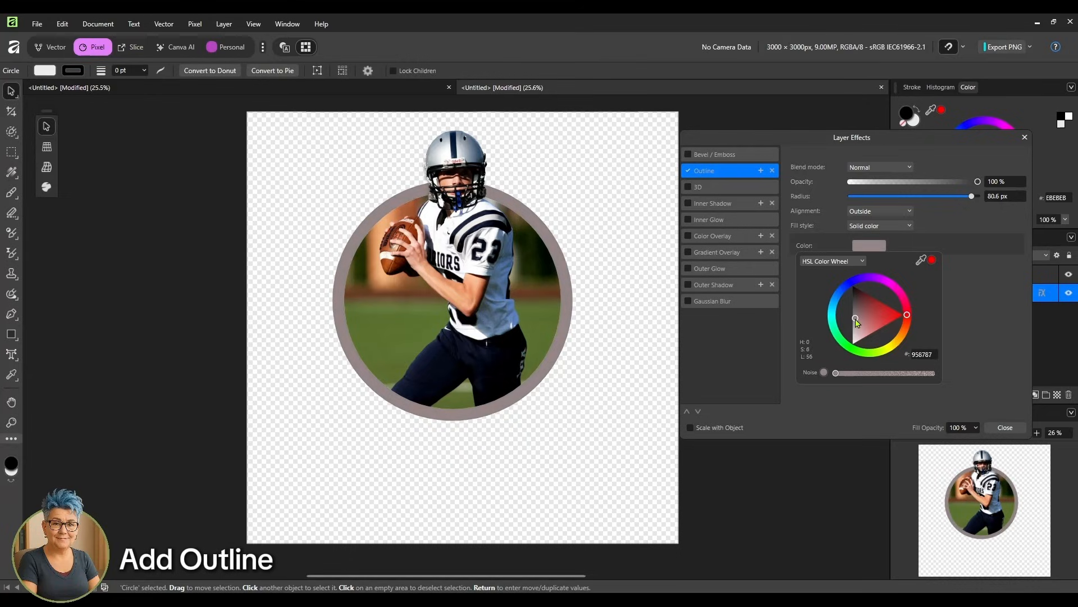
pyautogui.click(852, 314)
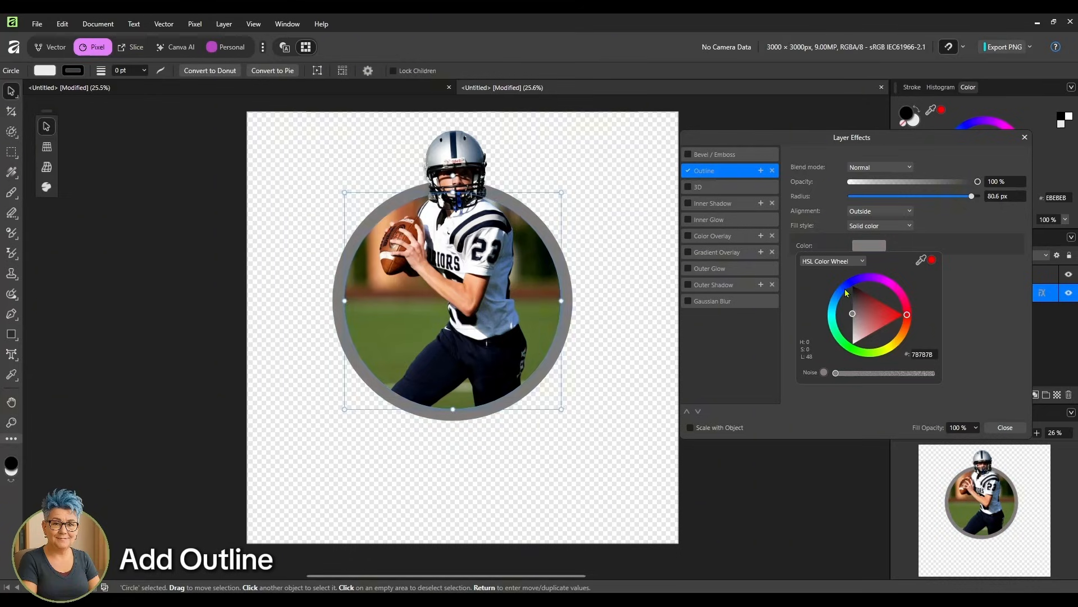
pyautogui.click(841, 296)
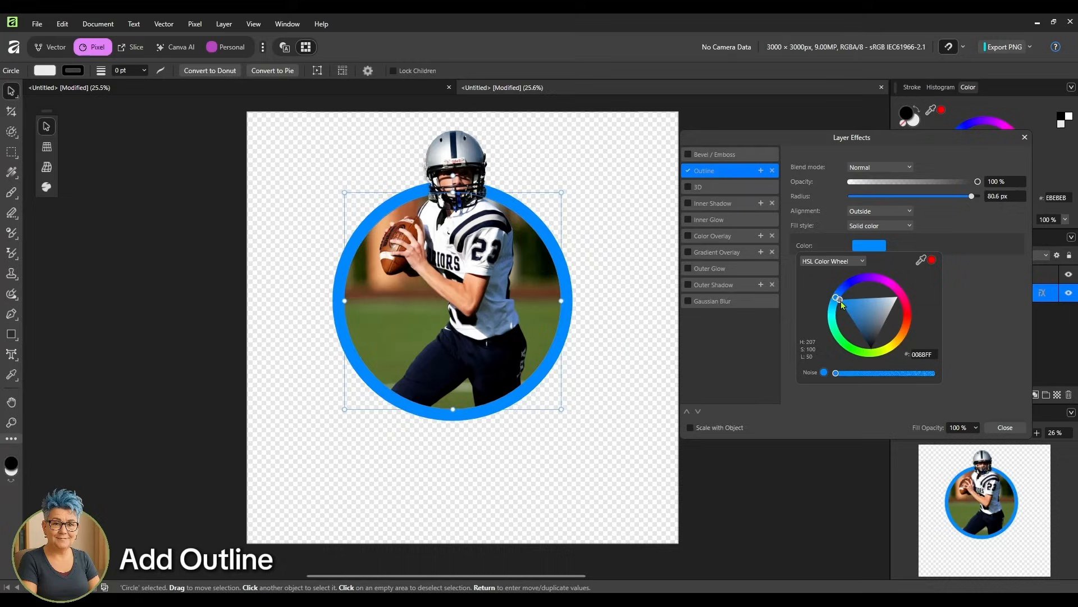
pyautogui.moveTo(840, 299); pyautogui.dragTo(861, 332)
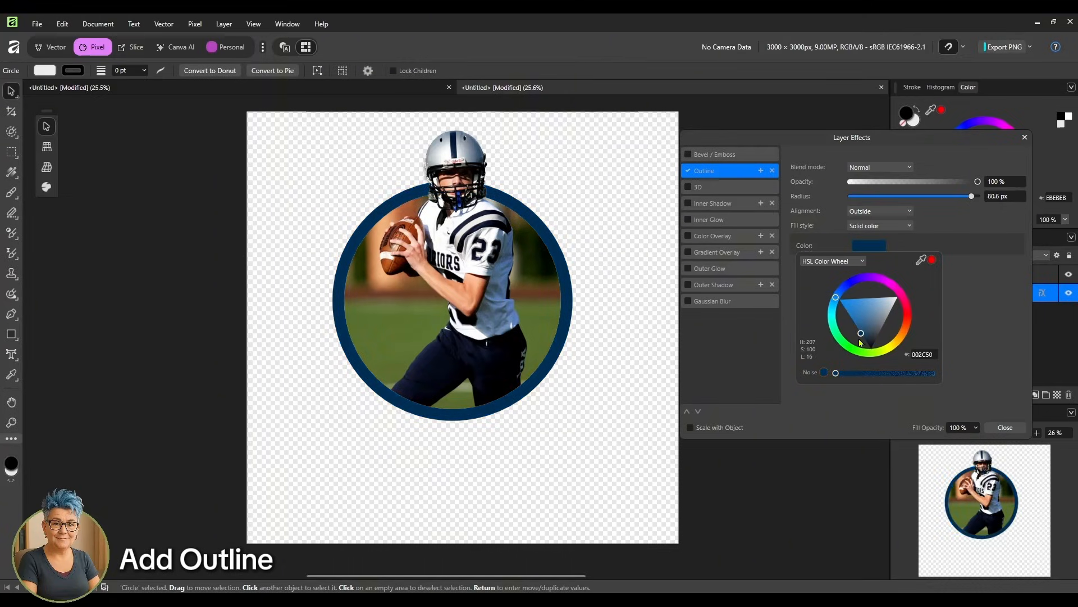
pyautogui.click(905, 315)
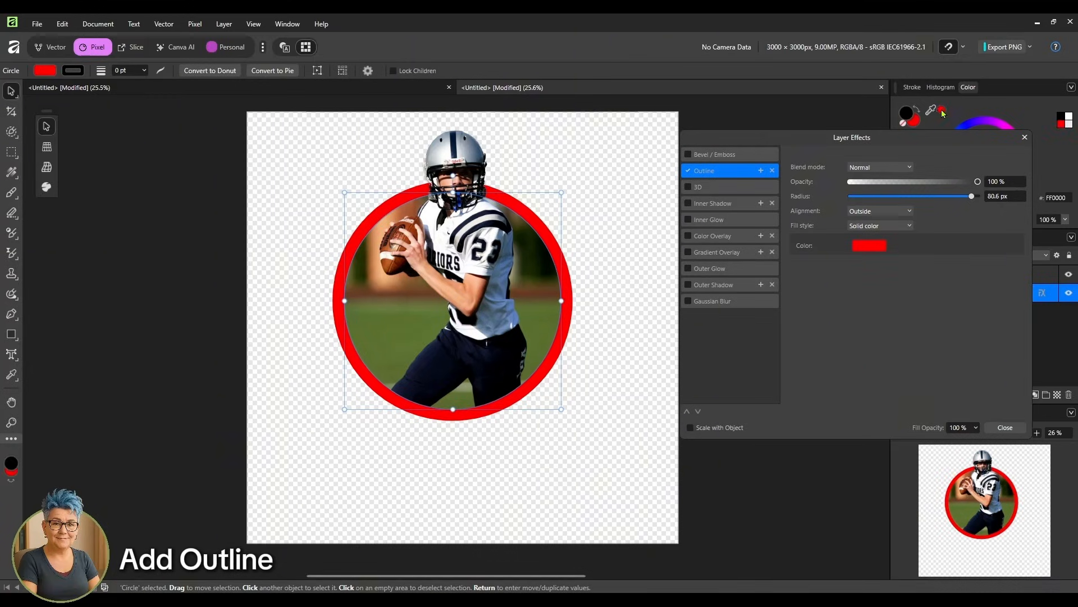
pyautogui.moveTo(563, 247)
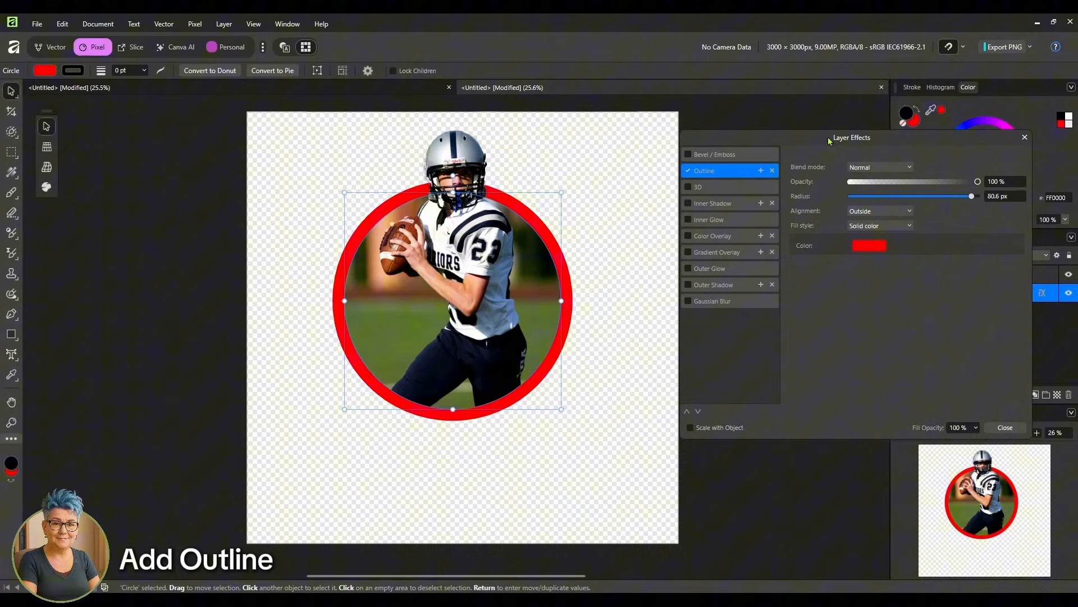
pyautogui.moveTo(872, 249)
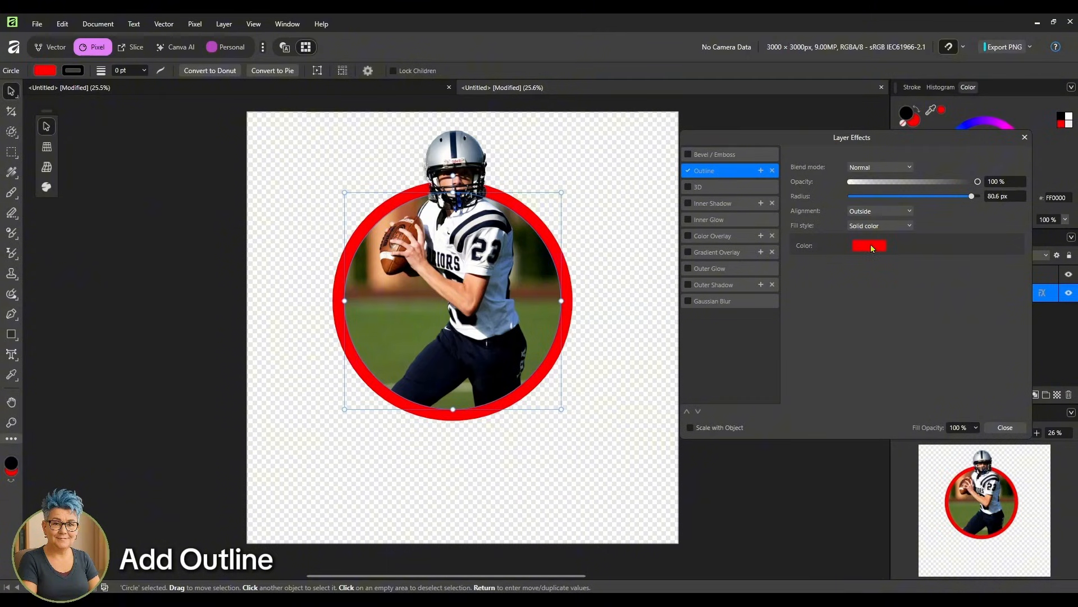
pyautogui.click(868, 246)
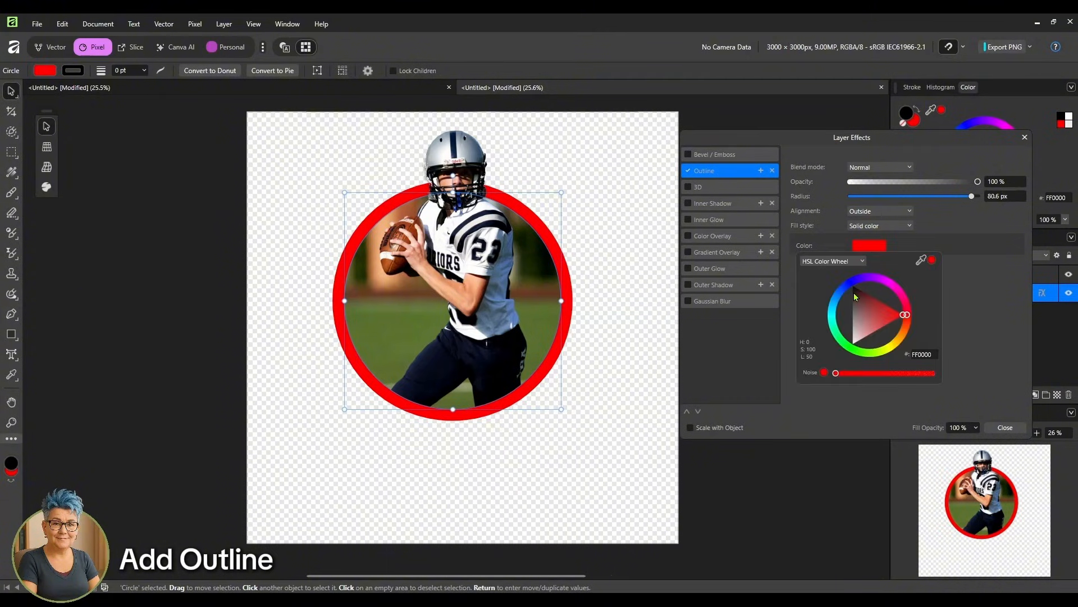
pyautogui.click(852, 295)
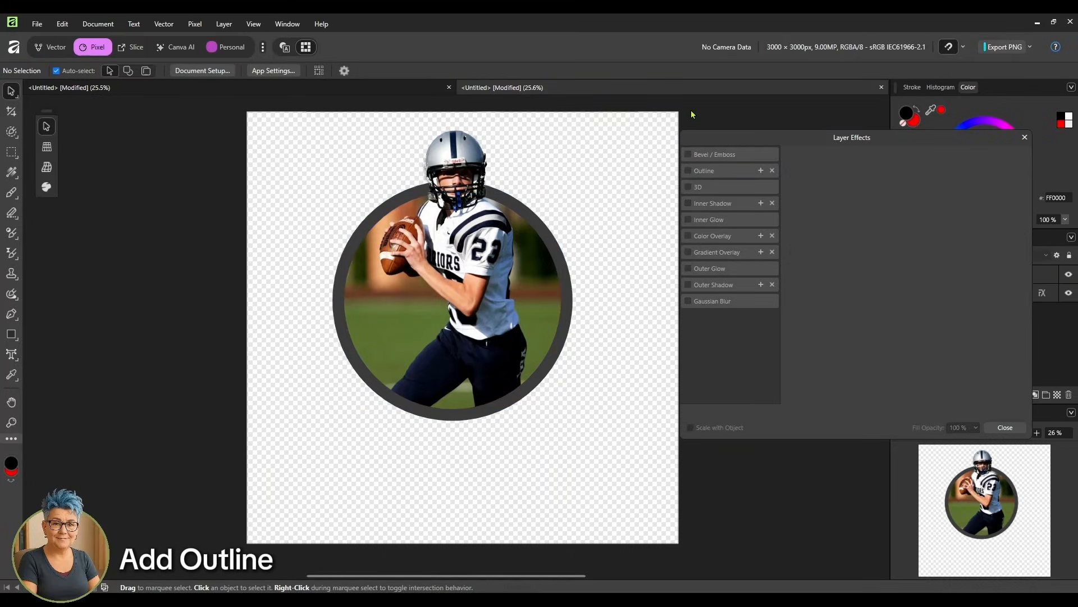
pyautogui.moveTo(556, 304)
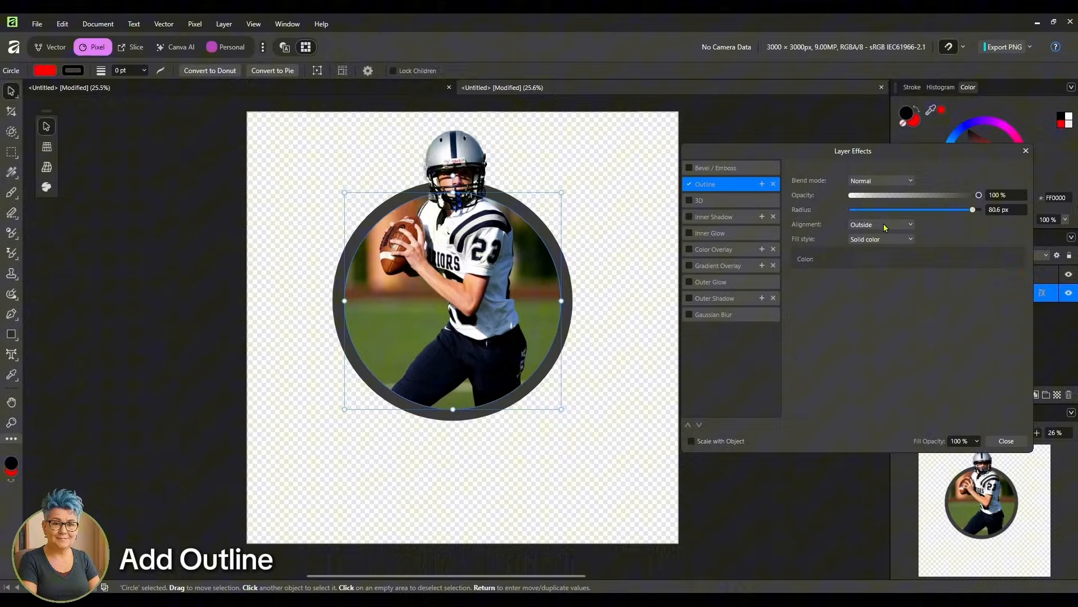
# - Set the outline Alignment to Center and switch its Fill style to Gradient
pyautogui.click(880, 225)
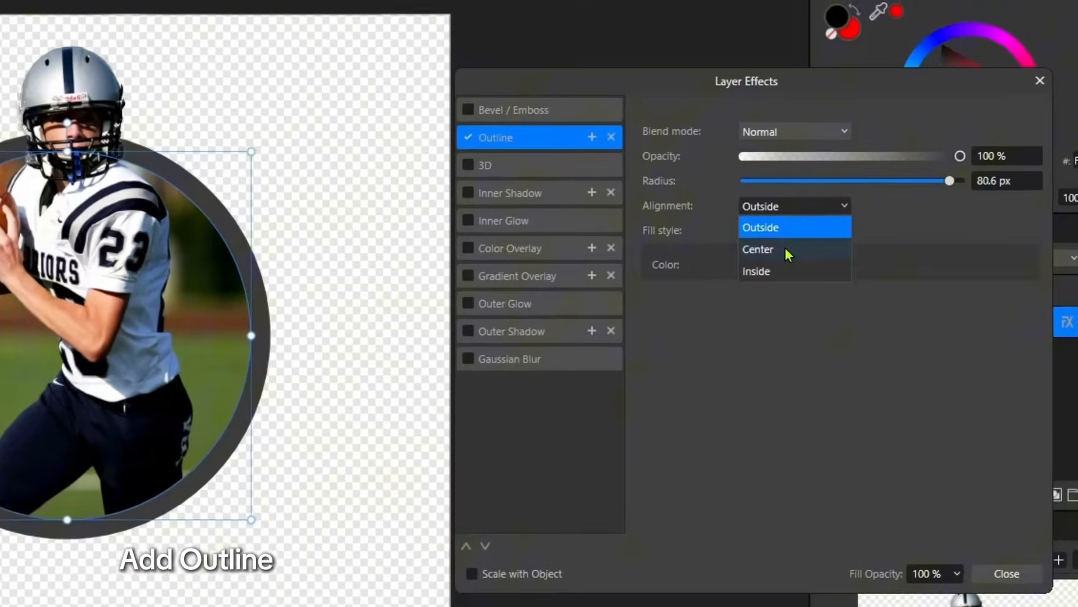
pyautogui.click(758, 250)
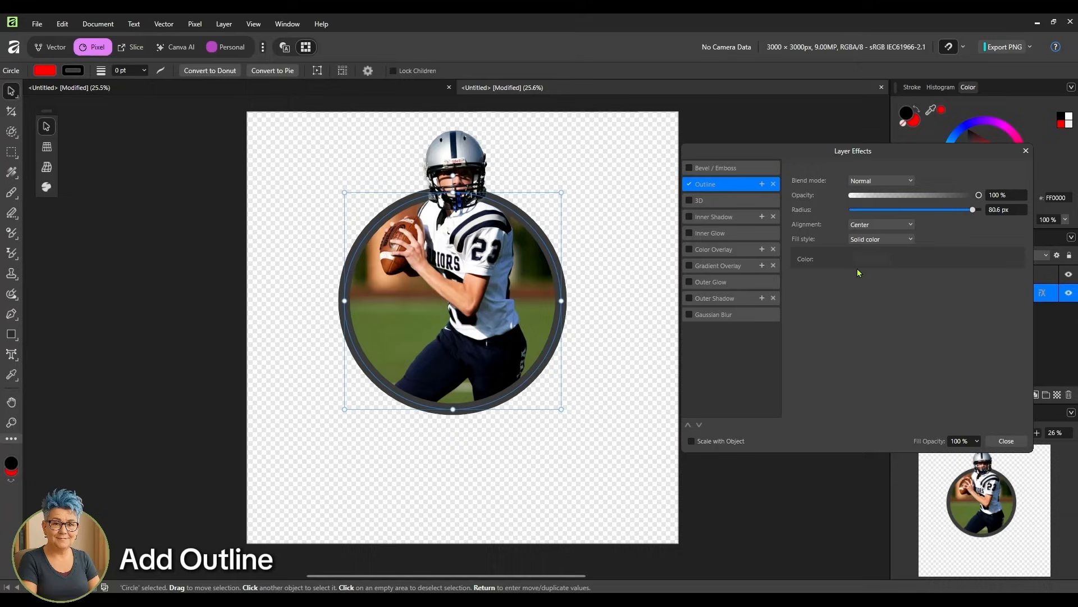
pyautogui.click(881, 238)
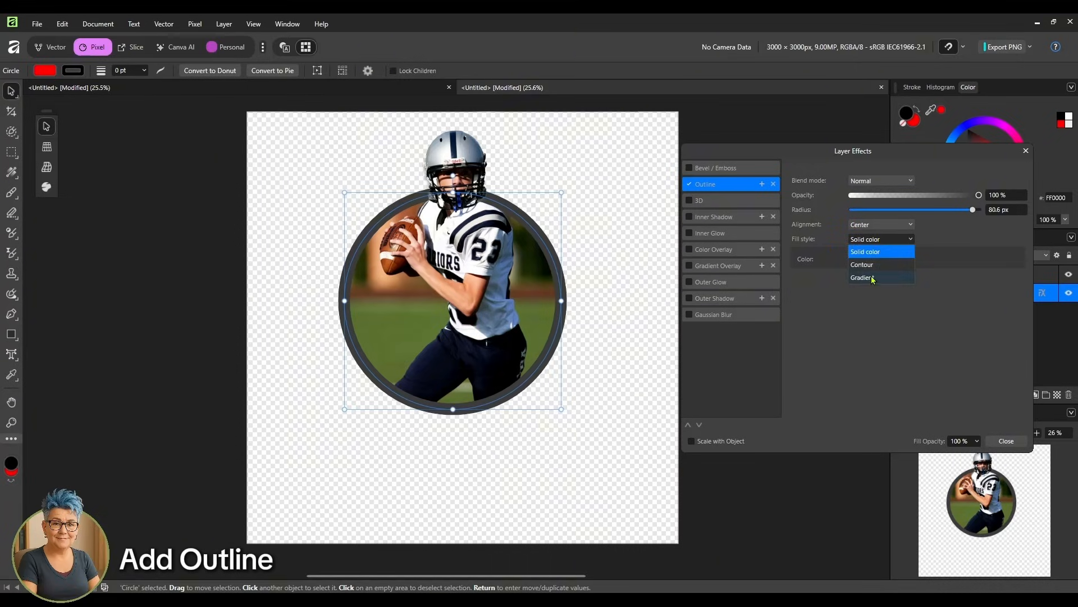
pyautogui.click(861, 277)
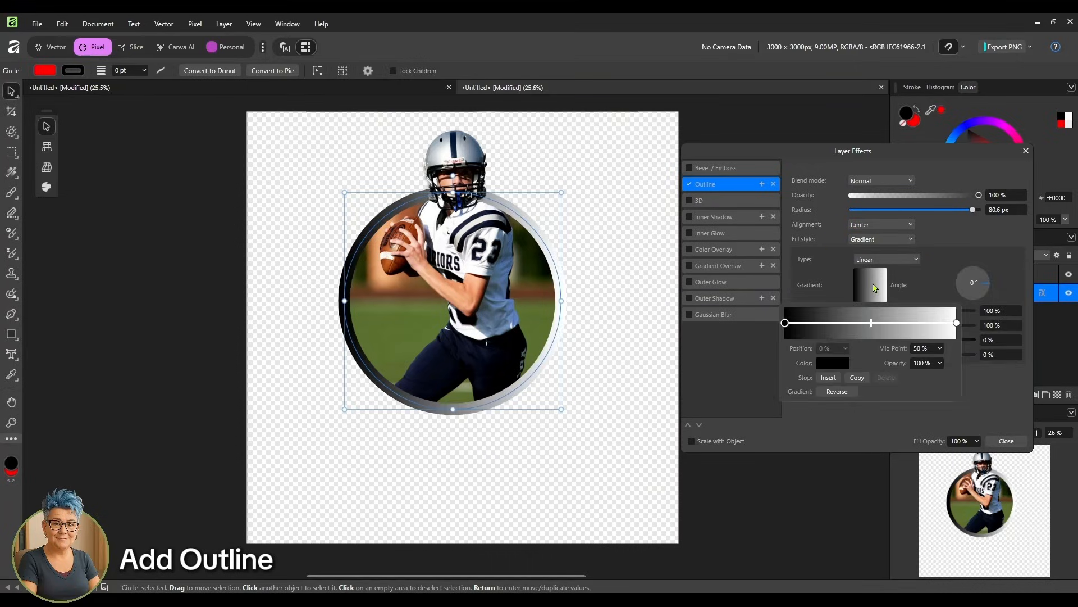
# - Turn the gradient to 270 degrees running magenta to blue and adjust its midpoint
pyautogui.moveTo(872, 323); pyautogui.dragTo(859, 324)
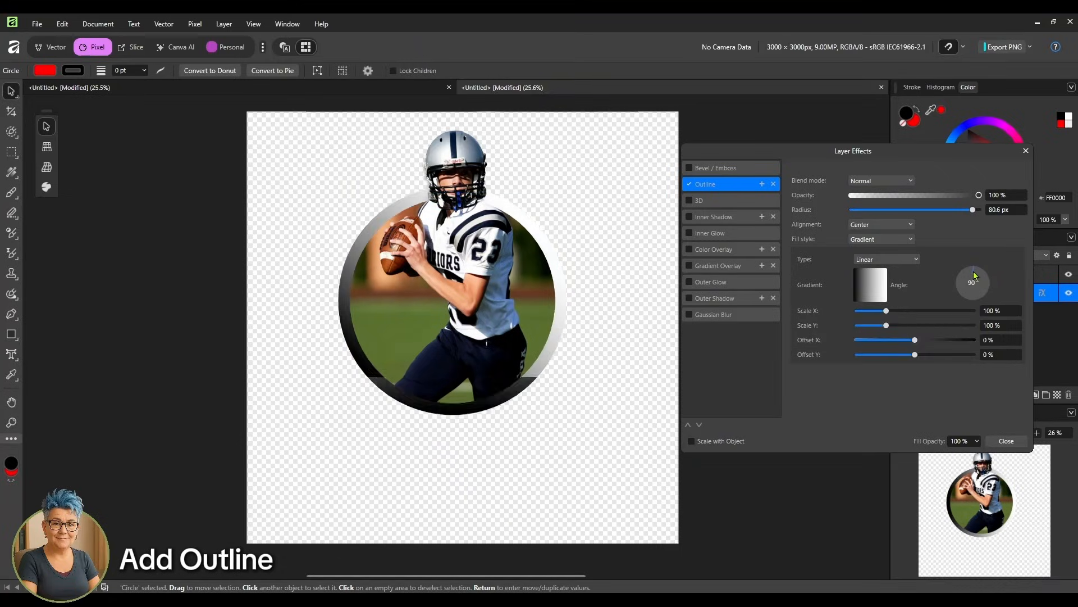
pyautogui.moveTo(973, 275); pyautogui.dragTo(968, 275)
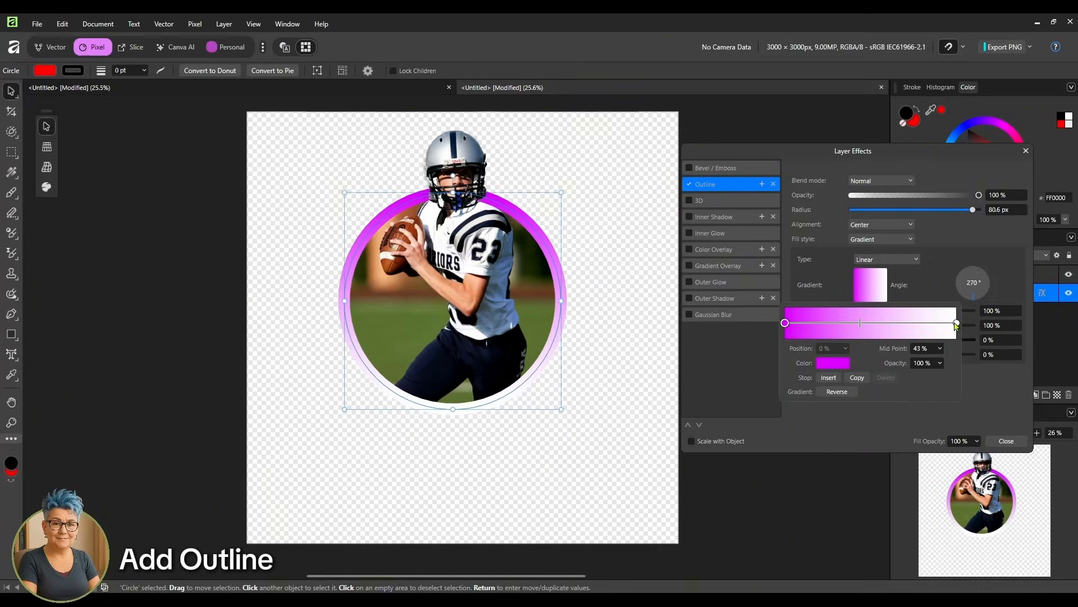
pyautogui.click(954, 323)
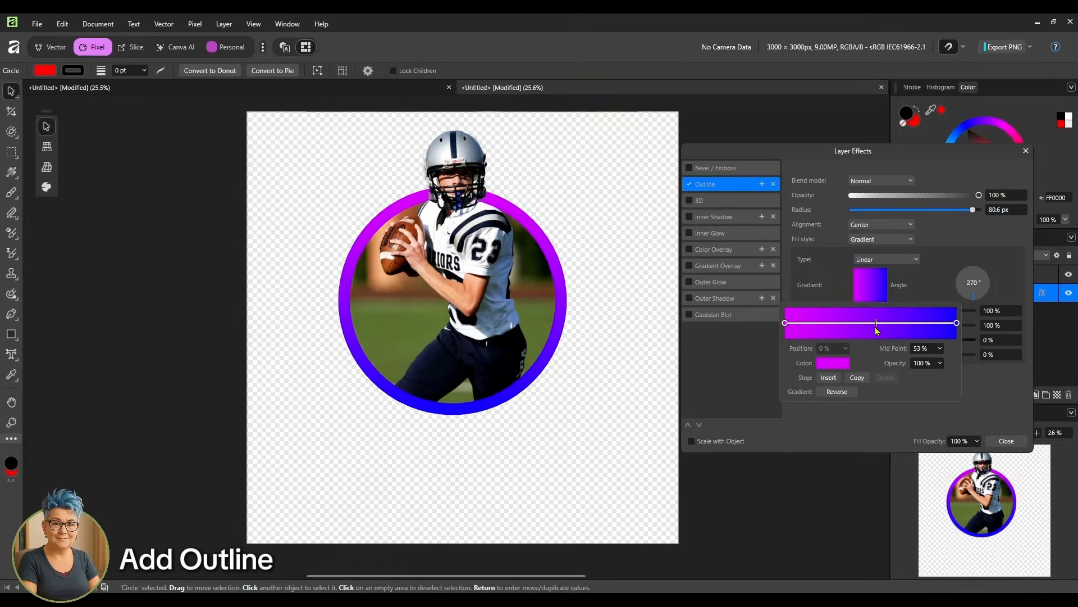
pyautogui.moveTo(875, 322); pyautogui.dragTo(878, 322)
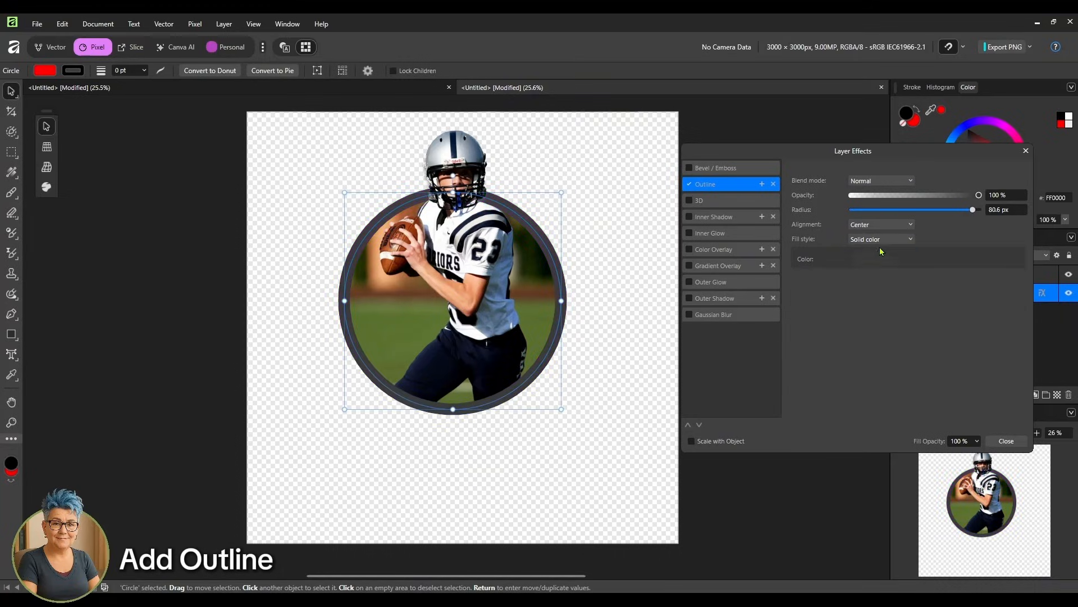
pyautogui.click(880, 238)
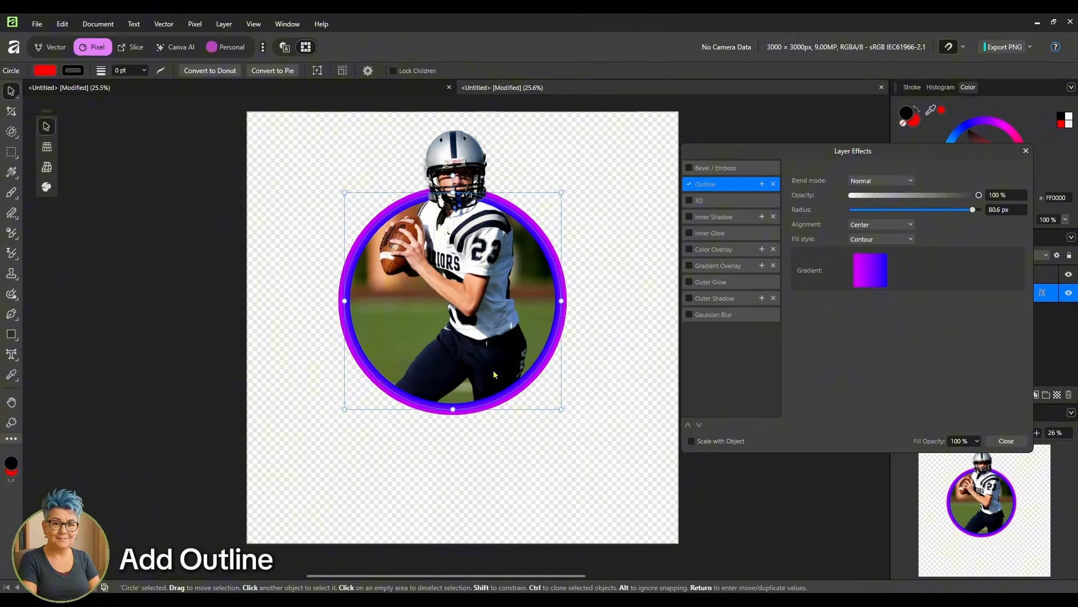
# - Switch the outline Fill style back to Solid color and close Layer Effects
pyautogui.click(880, 238)
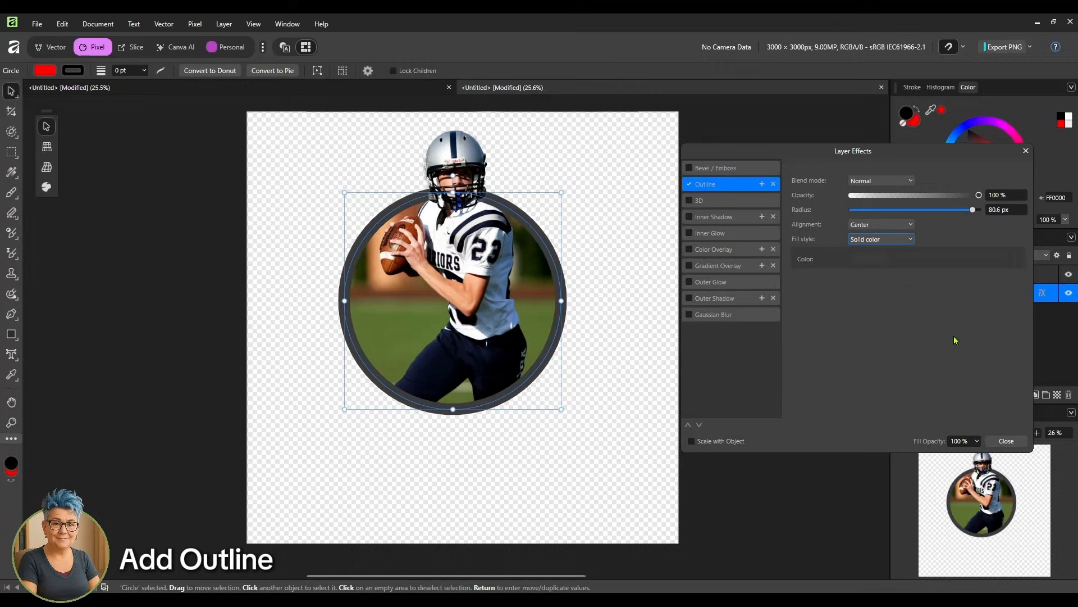
pyautogui.click(1005, 440)
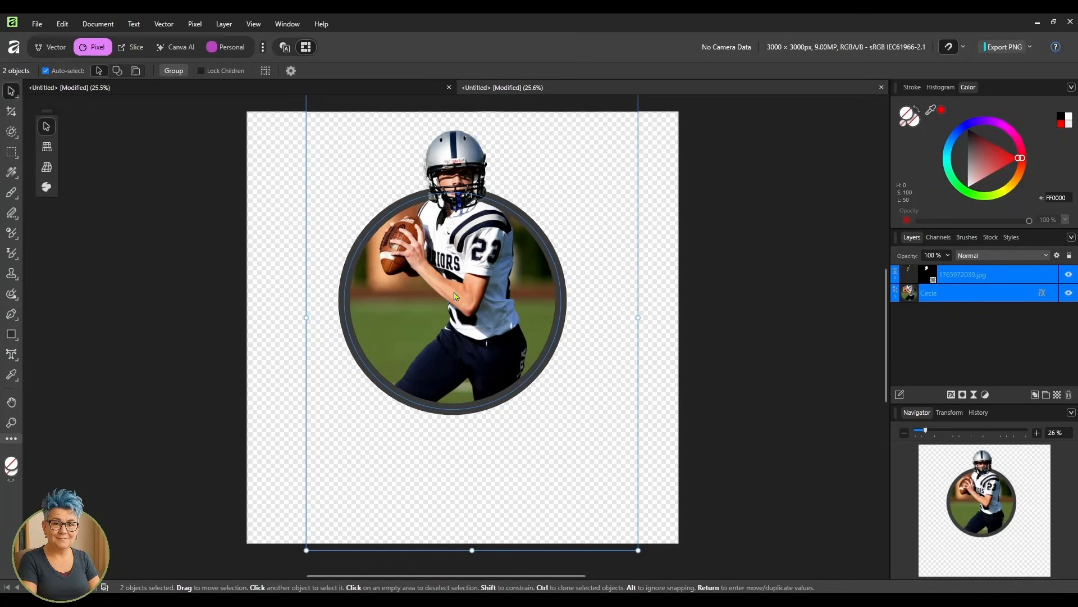
# - Create a new document from the Basic 3000 × 3000 px preset with transparent background
pyautogui.click(36, 24)
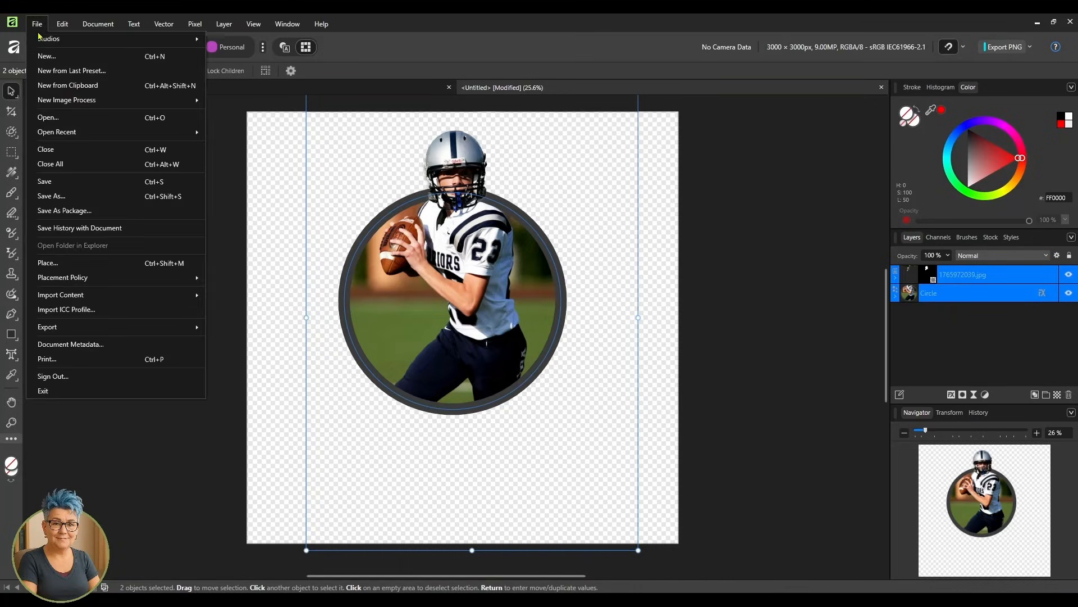
pyautogui.click(46, 57)
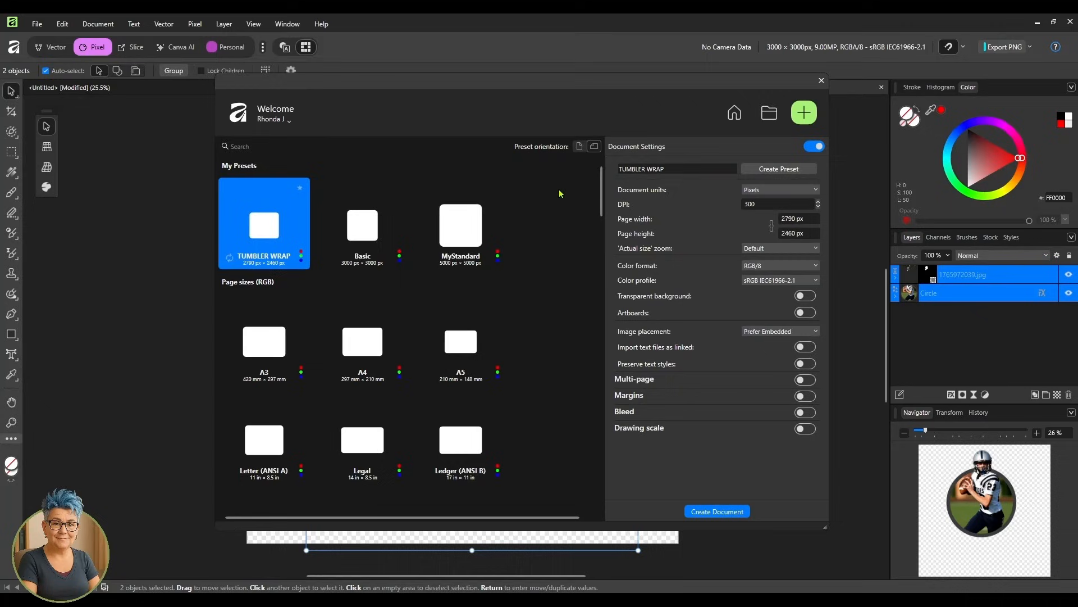
pyautogui.click(362, 226)
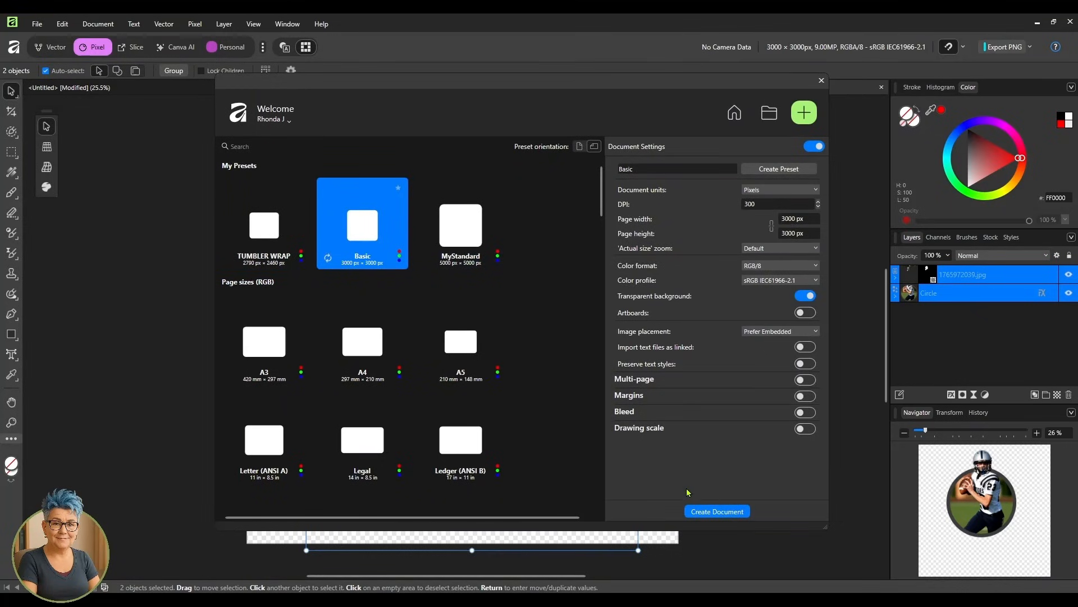
pyautogui.click(716, 512)
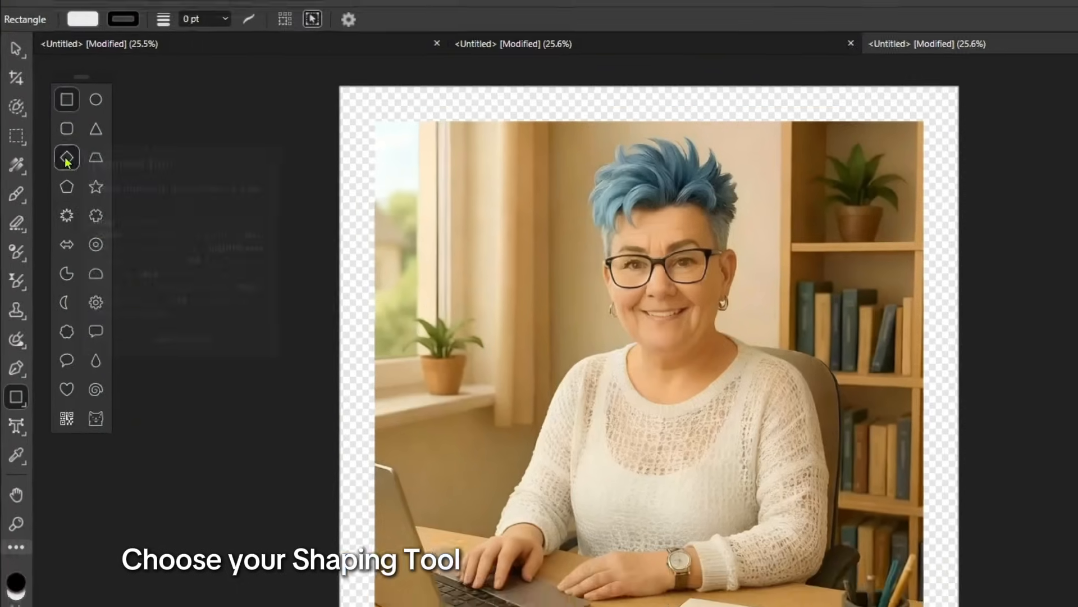
# - Draw a diamond and arrange it between two copies of the woman's photo layer
pyautogui.click(66, 157)
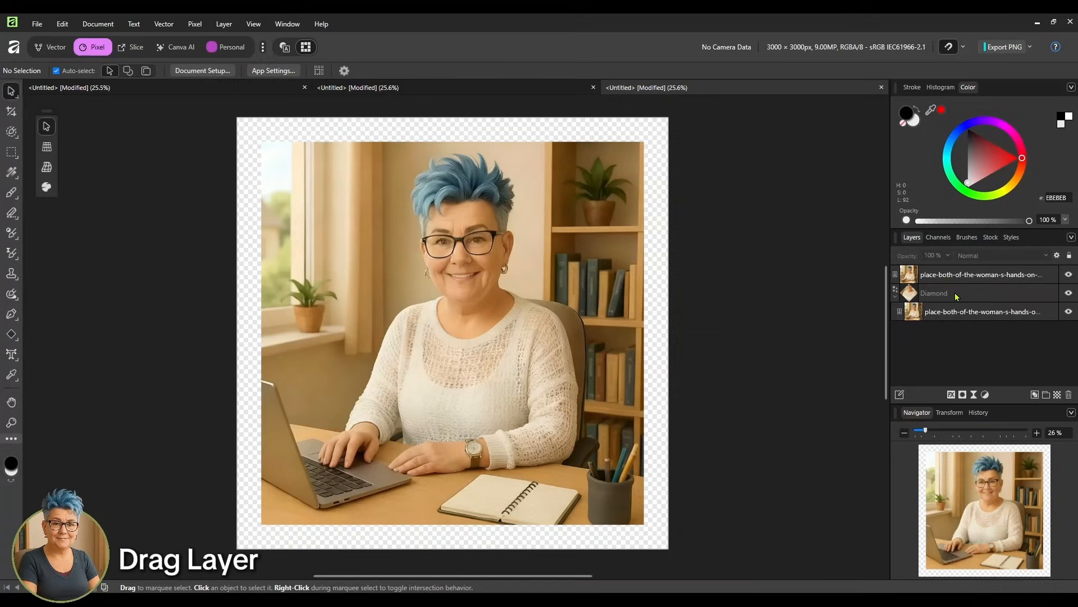
pyautogui.click(935, 293)
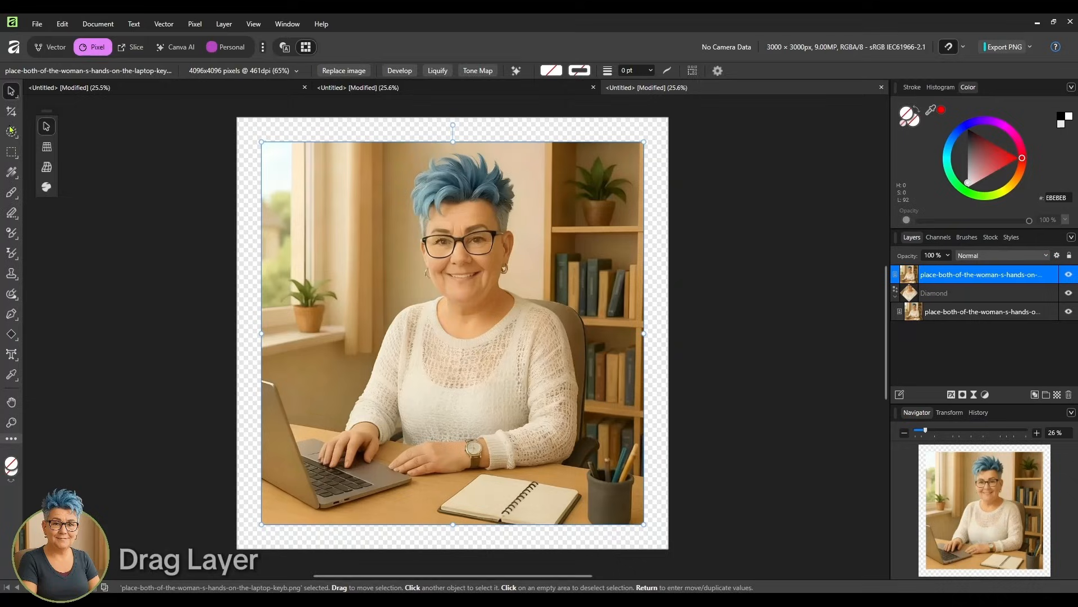
# - Select the woman's hair and face on the upper photo copy with the Selection Brush and start refining
pyautogui.click(11, 130)
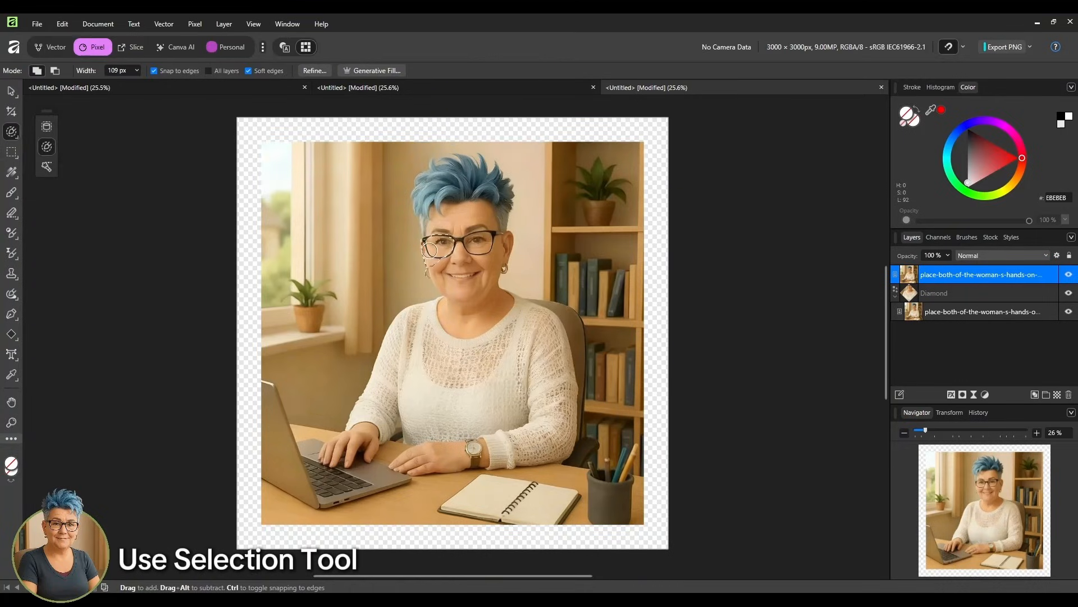
pyautogui.moveTo(427, 182); pyautogui.dragTo(433, 262)
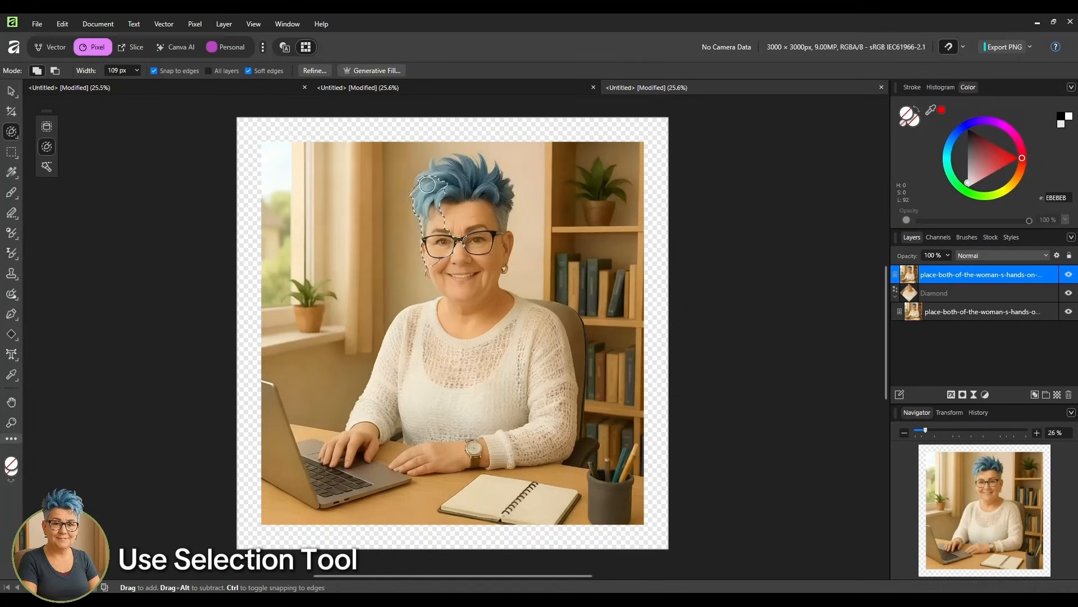
pyautogui.moveTo(427, 184); pyautogui.dragTo(494, 219)
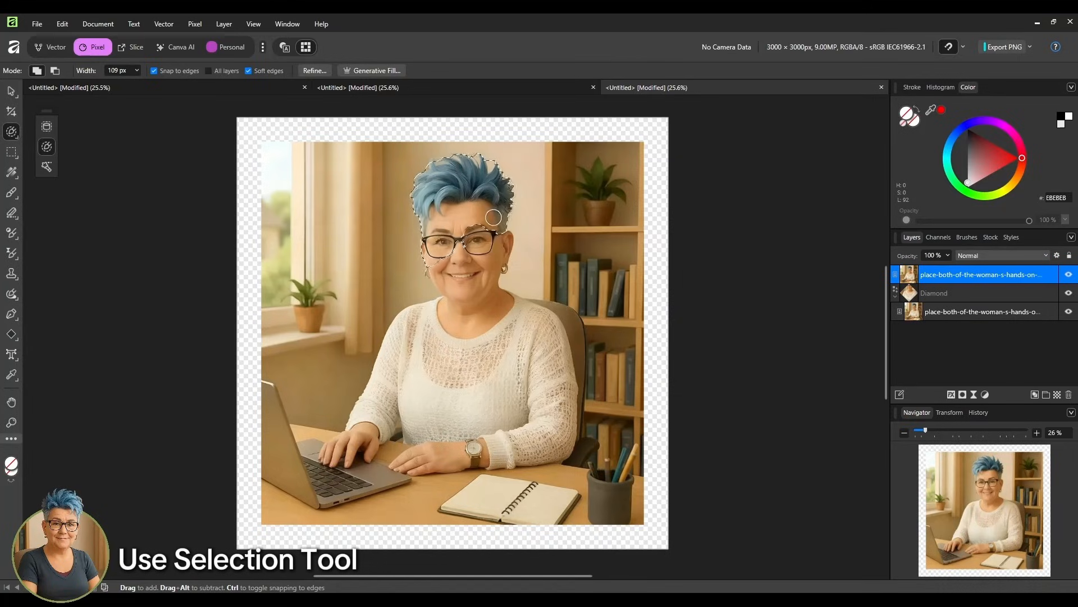
pyautogui.moveTo(493, 219); pyautogui.dragTo(444, 255)
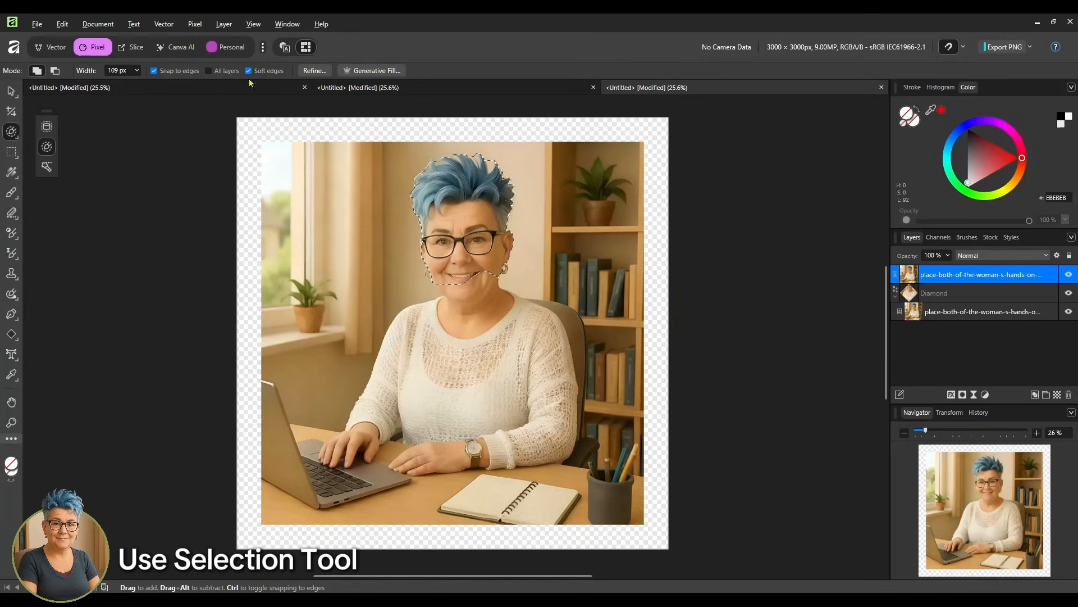
pyautogui.click(314, 70)
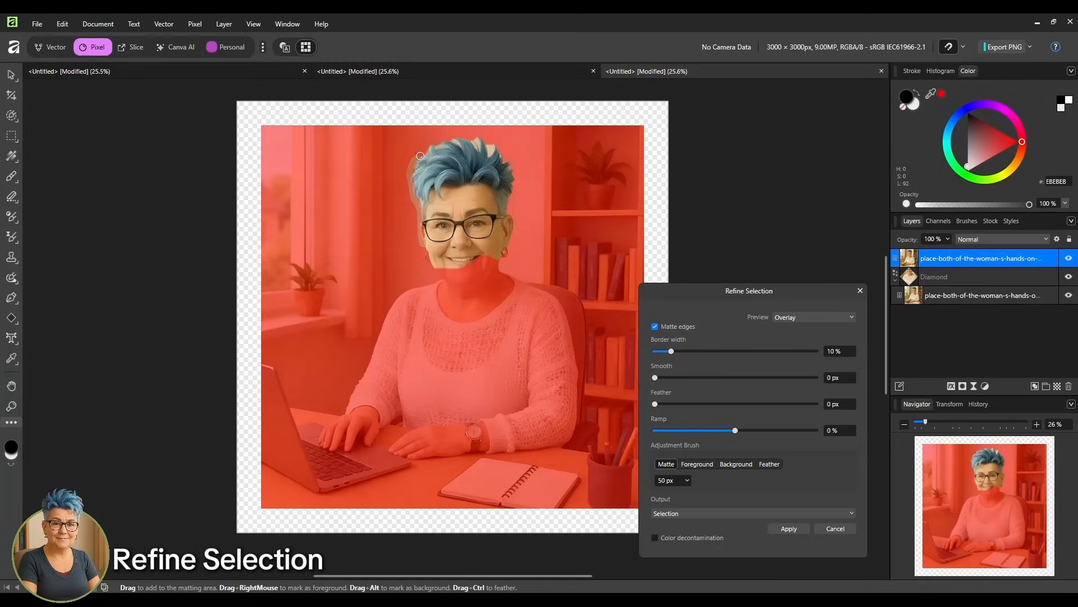
# - Refine the selection along her hair edges and apply it so her head pops above the diamond
pyautogui.moveTo(419, 155); pyautogui.dragTo(471, 145)
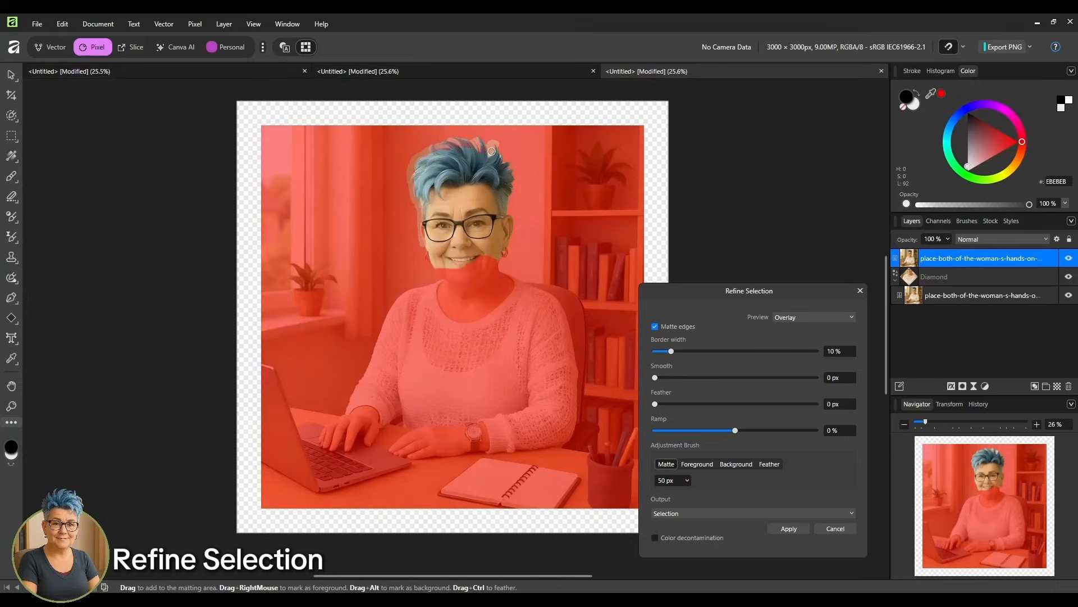
pyautogui.moveTo(492, 152); pyautogui.dragTo(510, 229)
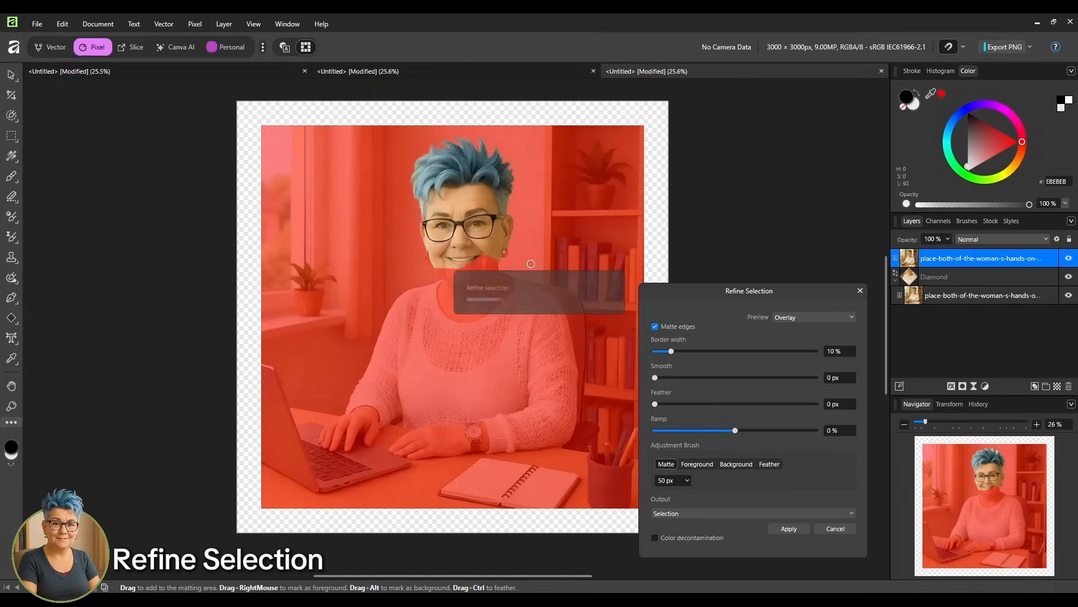
pyautogui.click(787, 528)
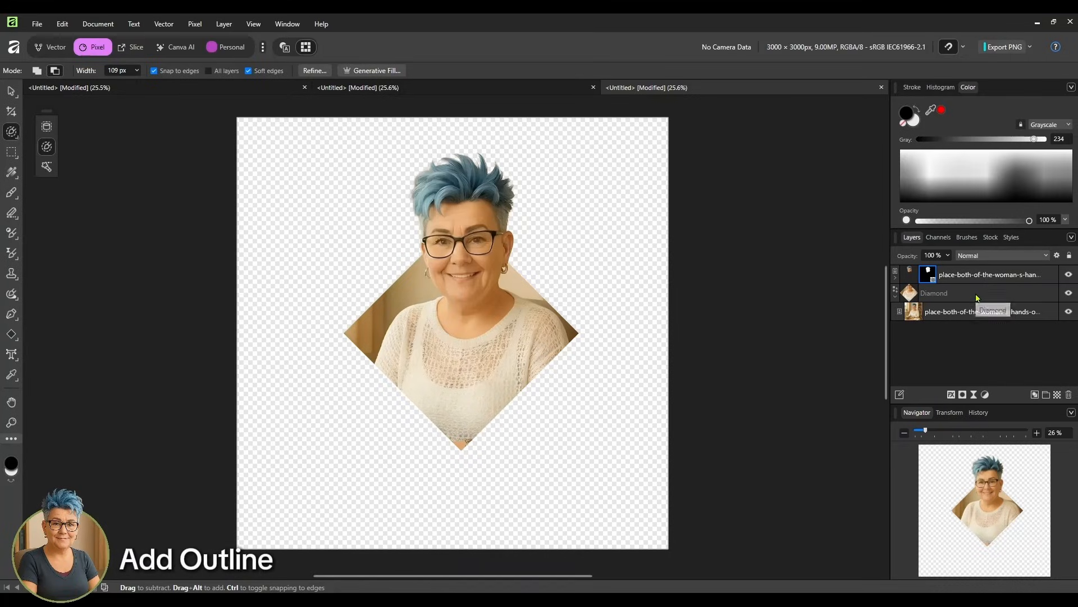
# - Enable an Outline layer effect on the diamond and thicken its radius
pyautogui.click(963, 293)
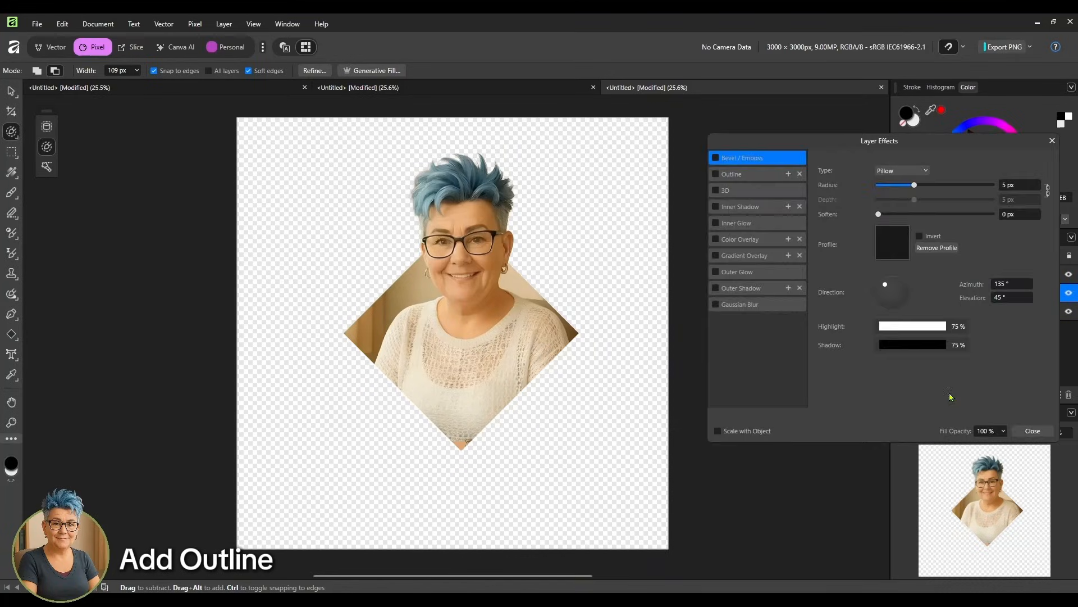
pyautogui.click(731, 173)
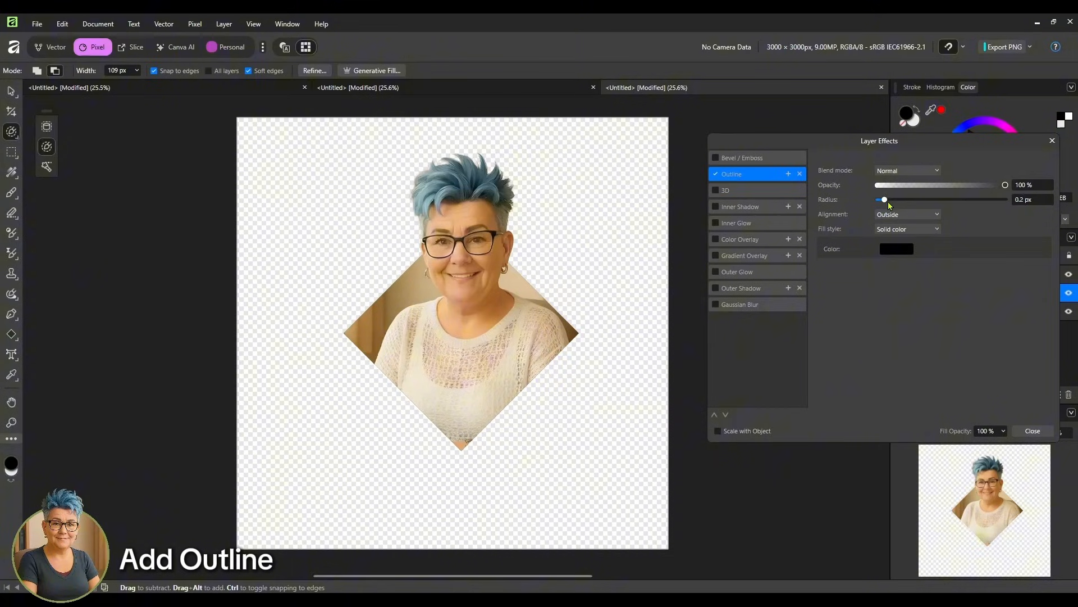
pyautogui.moveTo(884, 200); pyautogui.dragTo(951, 200)
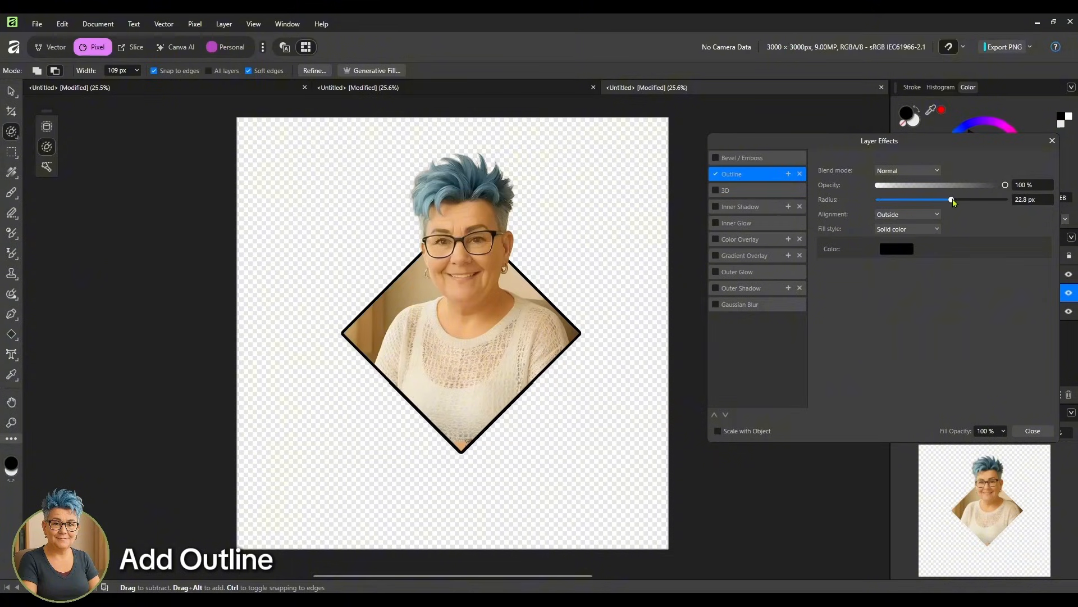
pyautogui.moveTo(952, 200); pyautogui.dragTo(957, 200)
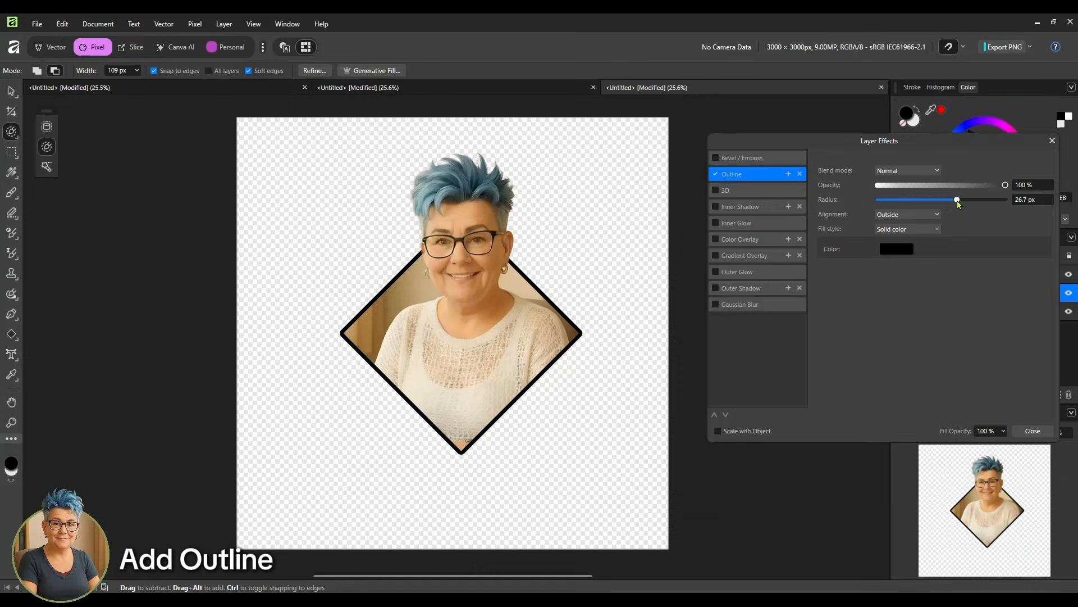
# - Make the outline terracotta AA4F15, 31.3 px wide, centred on the diamond's edge
pyautogui.click(897, 248)
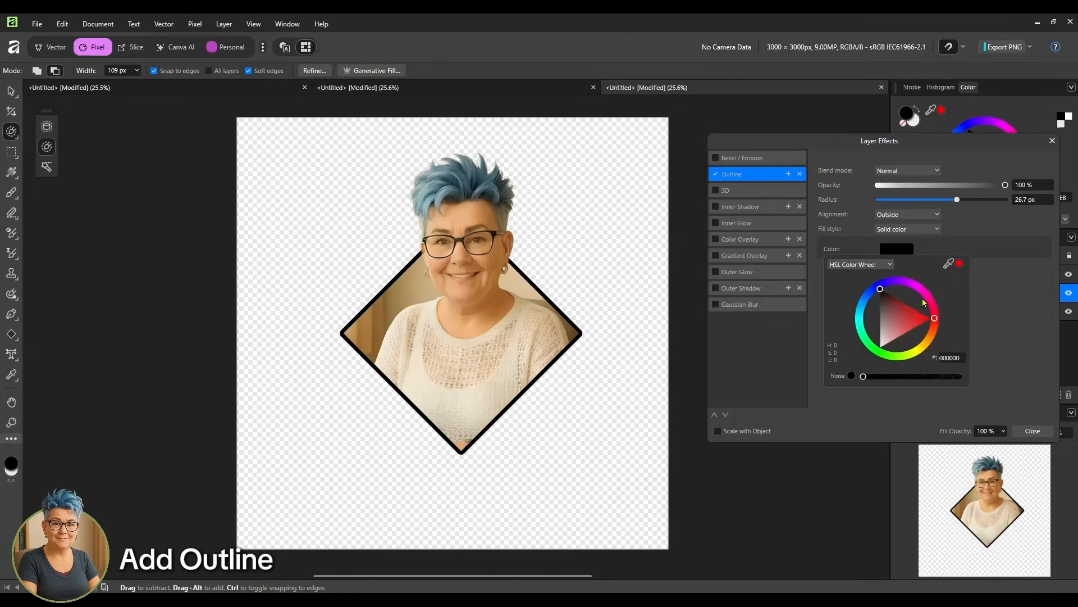
pyautogui.click(909, 323)
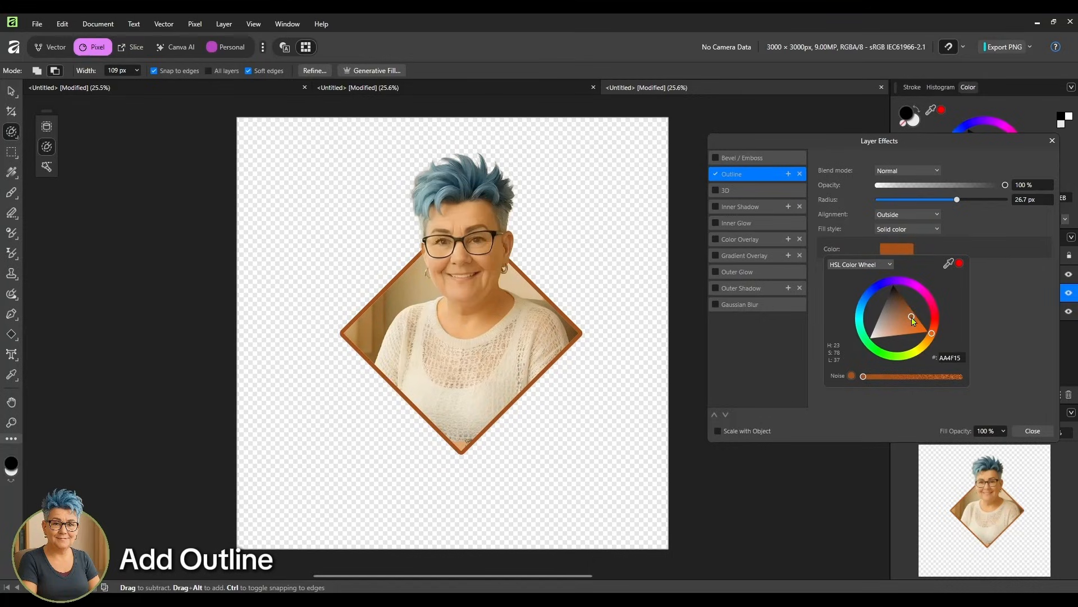
pyautogui.click(896, 249)
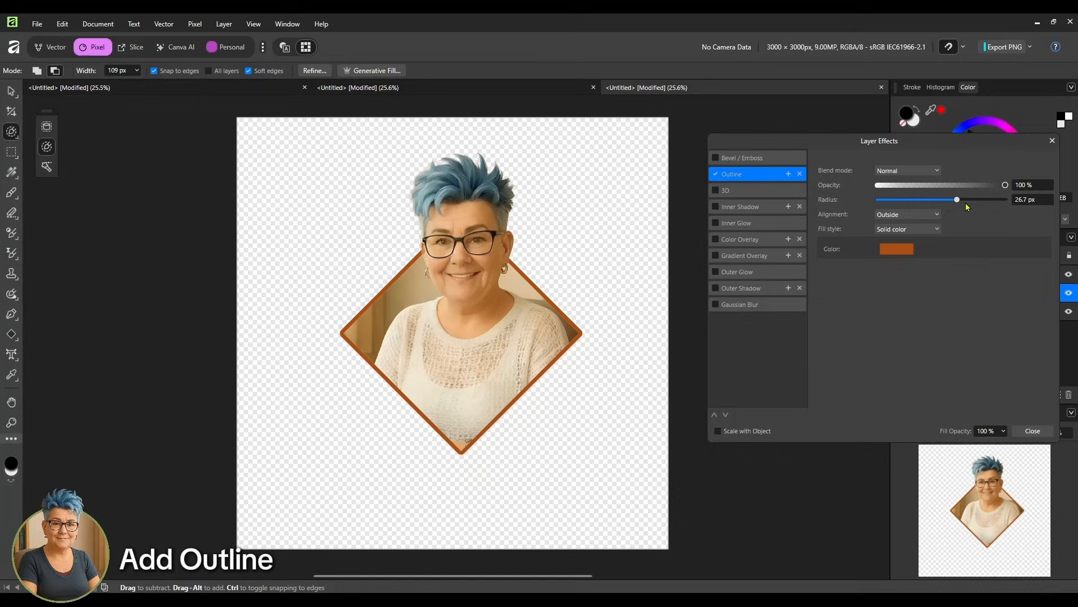
pyautogui.moveTo(956, 200); pyautogui.dragTo(962, 200)
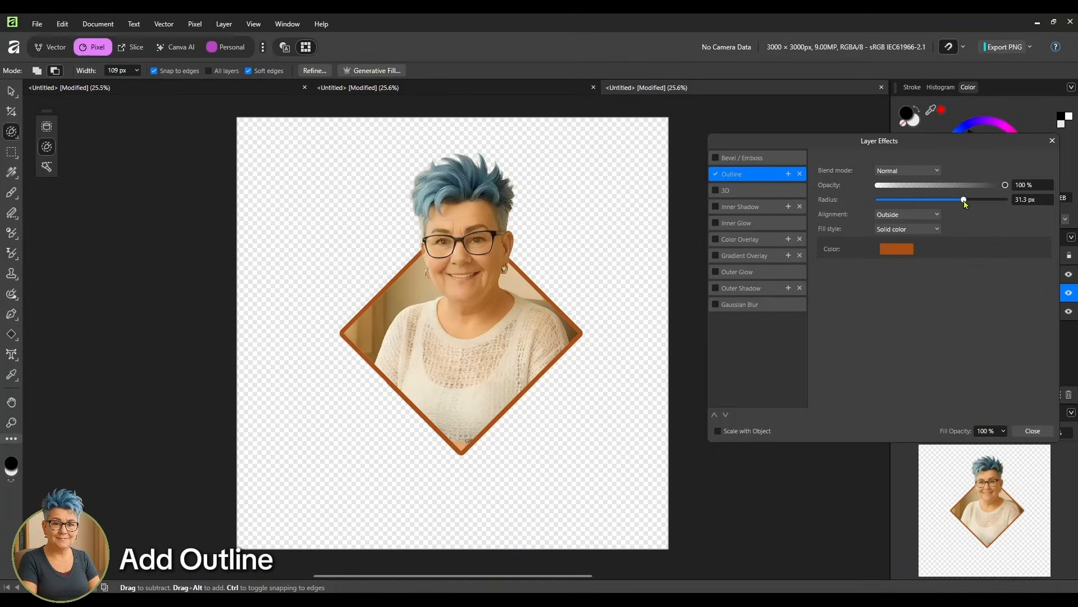
pyautogui.click(907, 213)
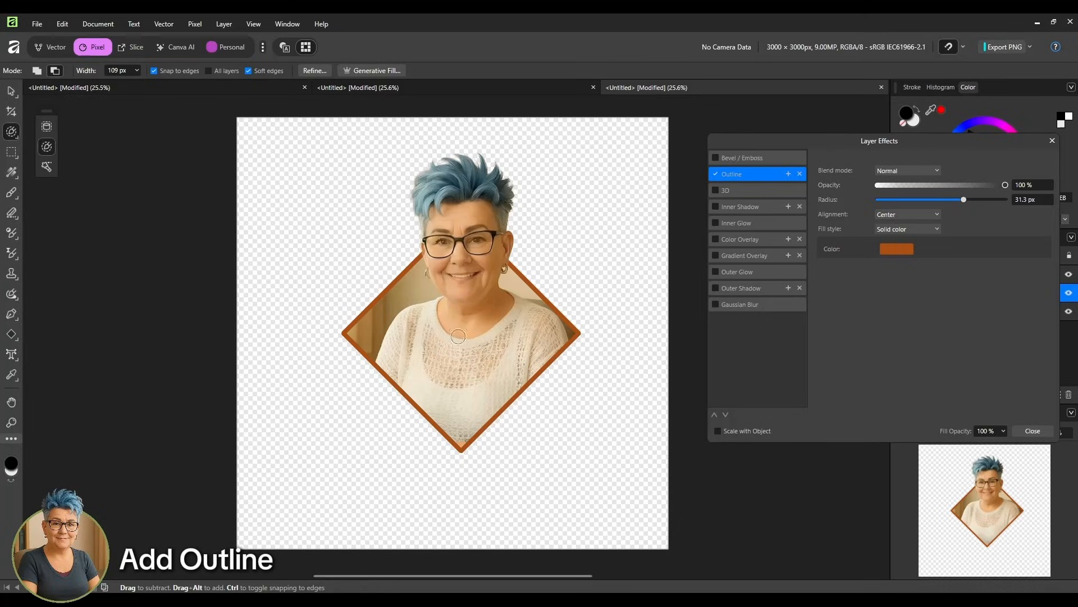
pyautogui.click(1031, 431)
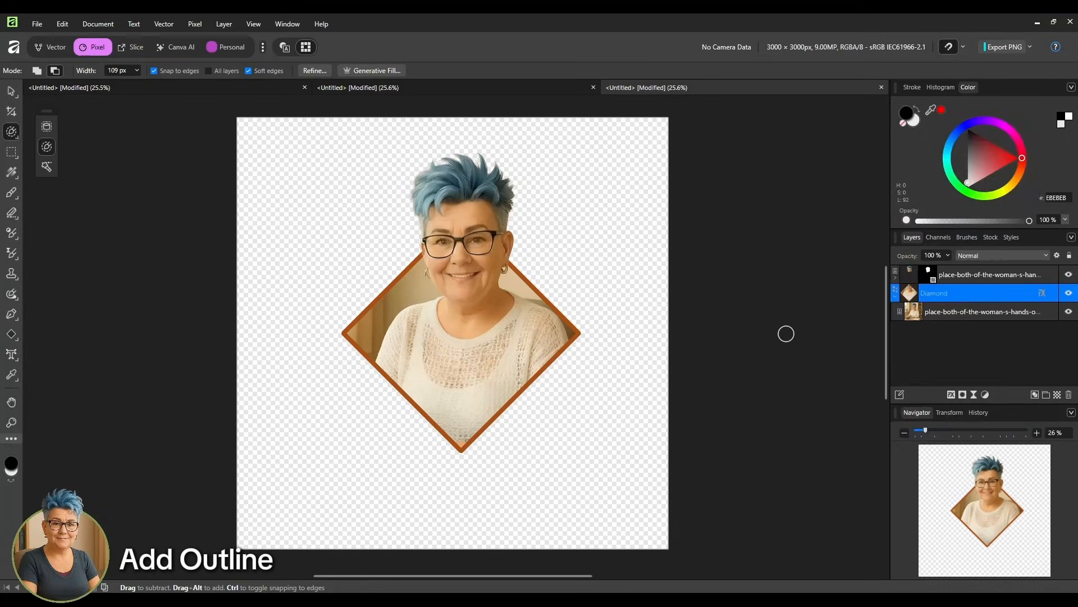